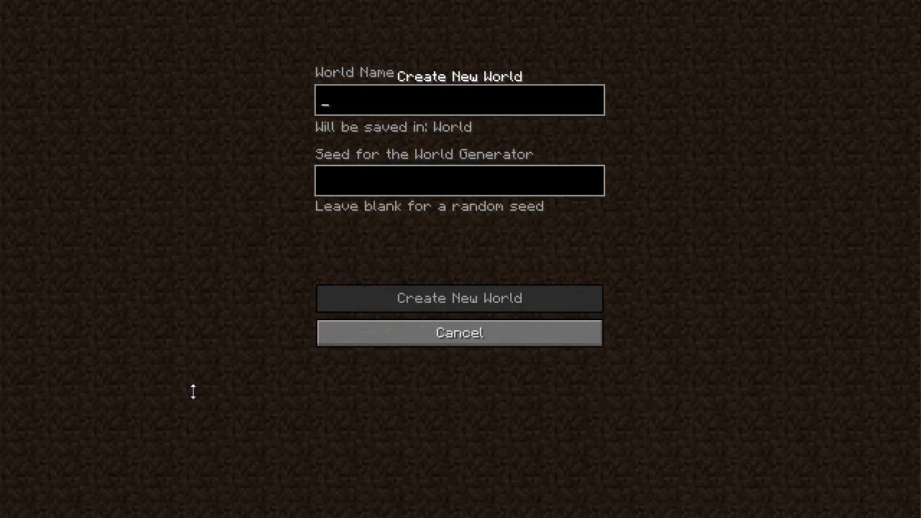
Type 'Caprica' into the World Name box and again into the Seed field
{"action": "key", "text": "backspace"}
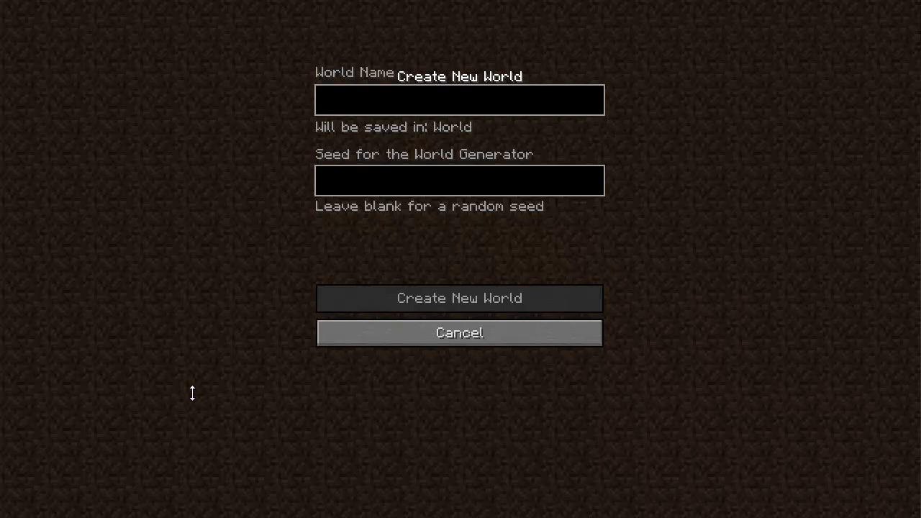
{"action": "left_click", "coordinate": [459, 99]}
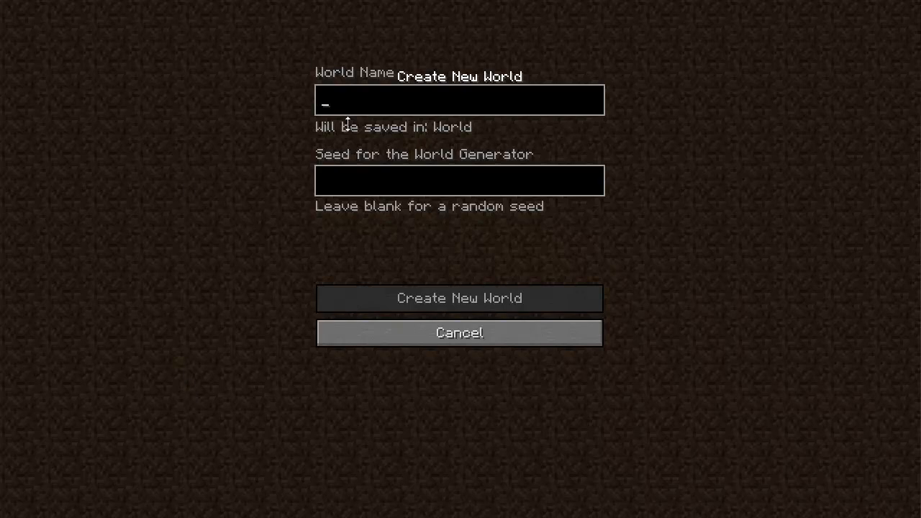
{"action": "type", "text": "Ca"}
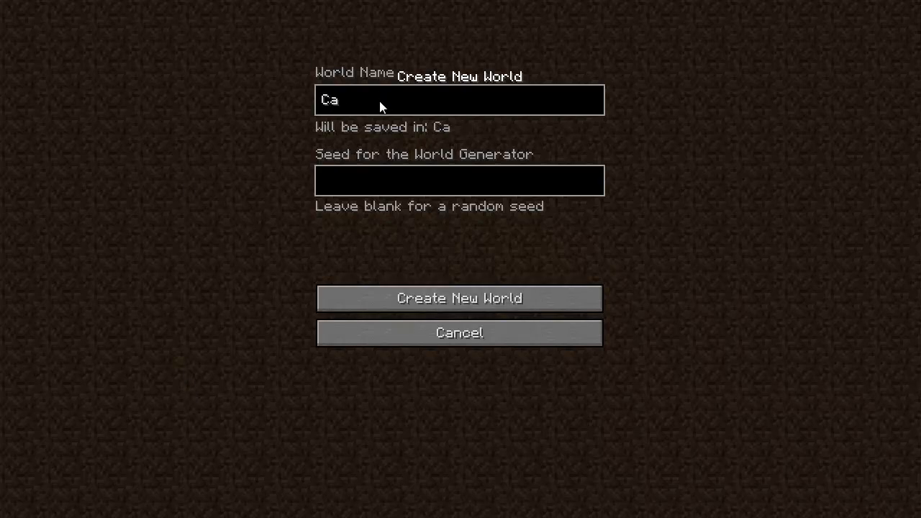
{"action": "type", "text": "prica"}
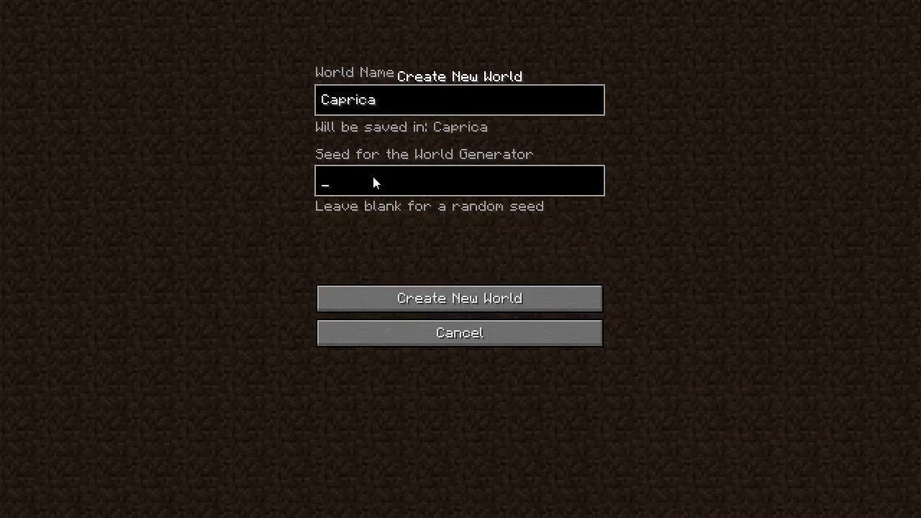
{"action": "type", "text": "Caprica"}
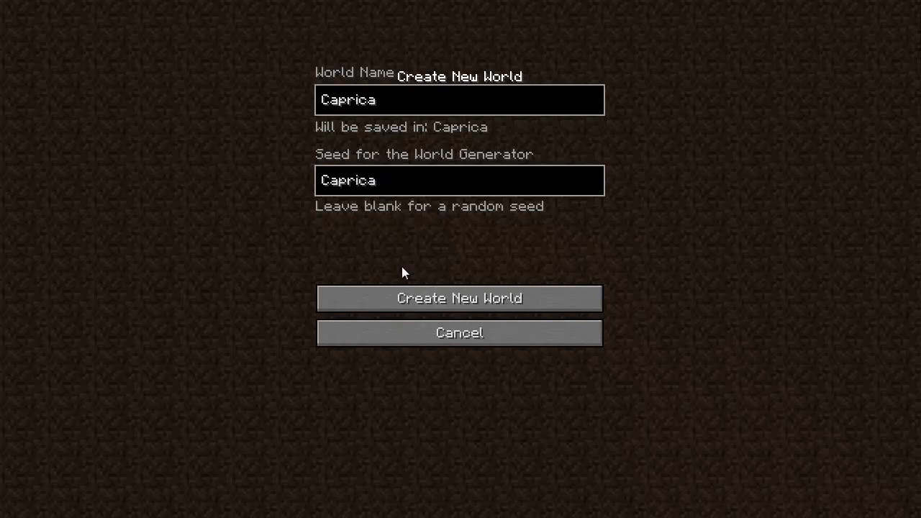
Generate the Caprica world, then briefly show and hide the F3 debug overlay on the shore
{"action": "left_click", "coordinate": [459, 298]}
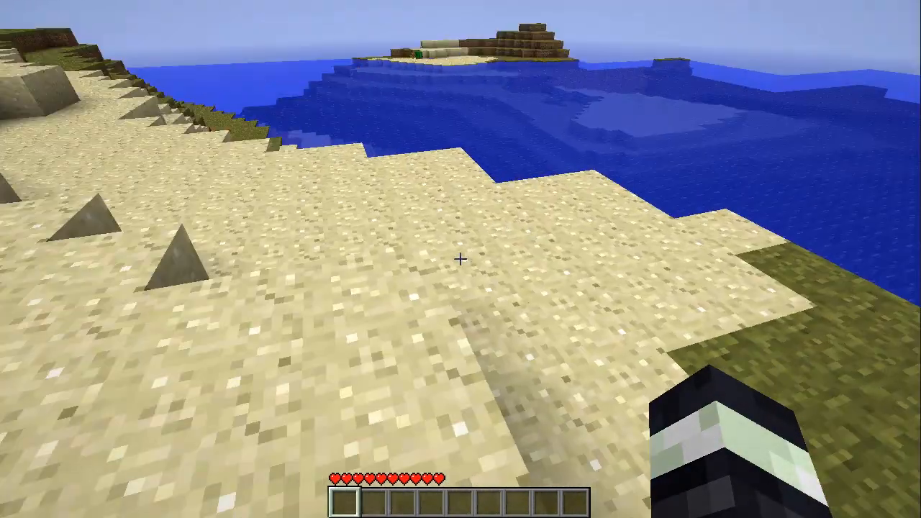
{"action": "mouse_move", "coordinate": [461, 259]}
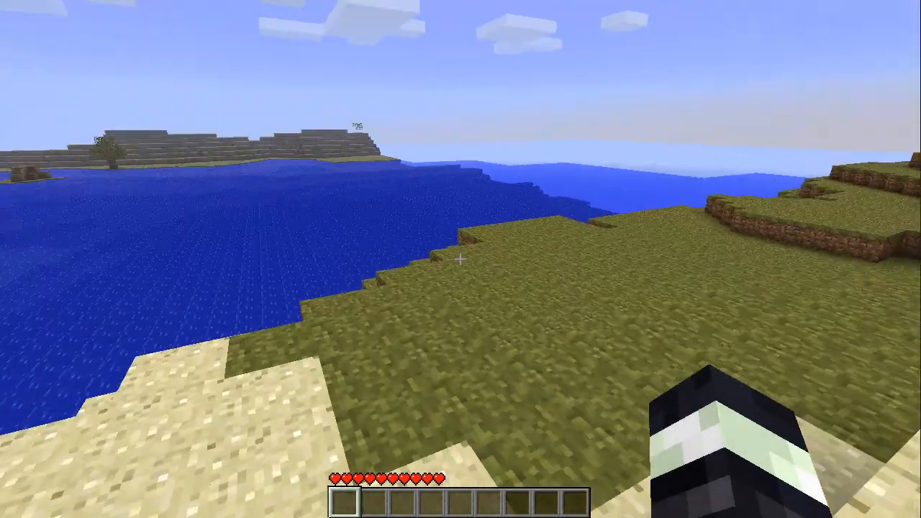
{"action": "mouse_move", "coordinate": [460, 259]}
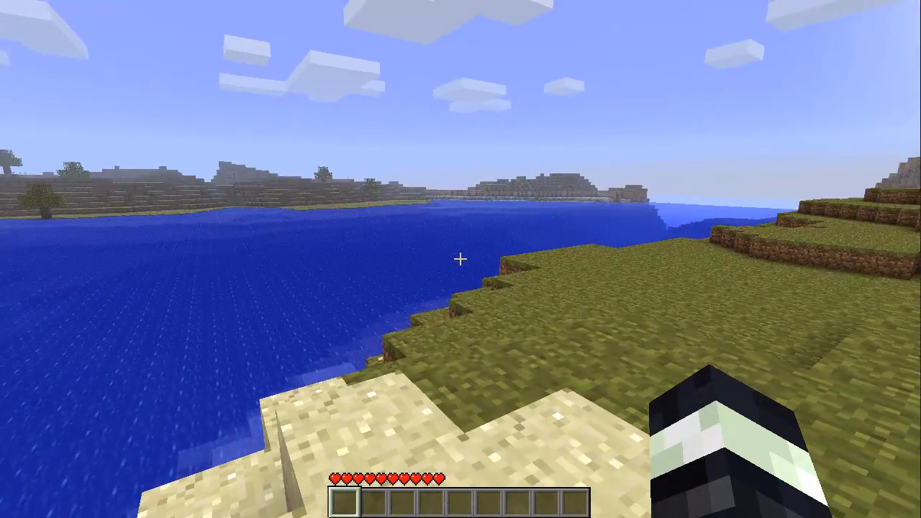
{"action": "key", "text": "f3"}
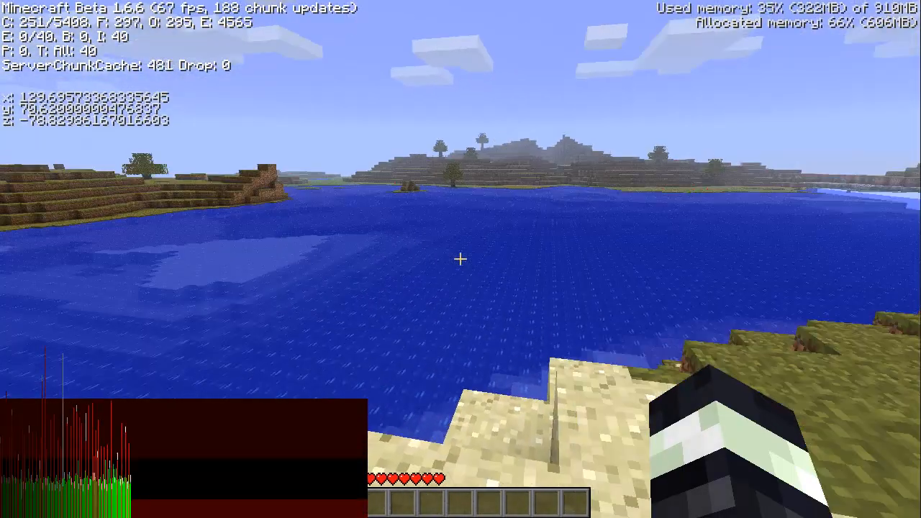
{"action": "key", "text": "F3"}
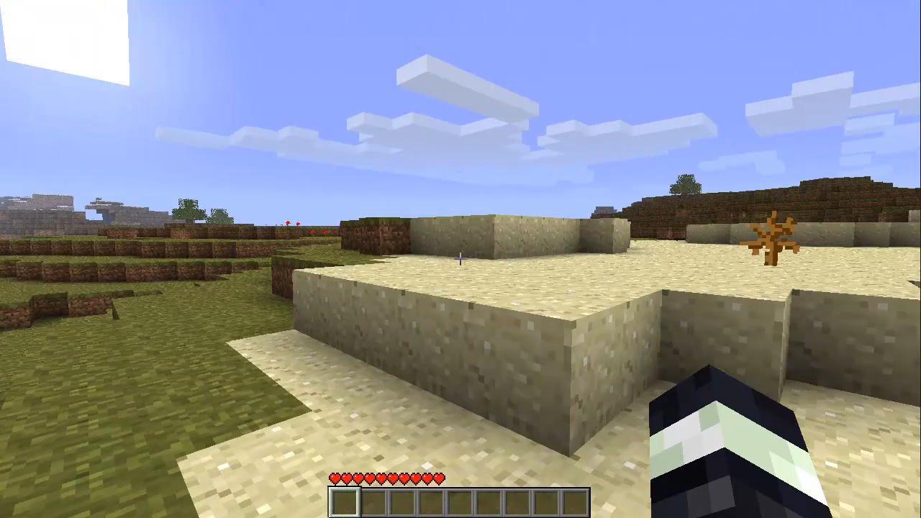
{"action": "mouse_move", "coordinate": [460, 259]}
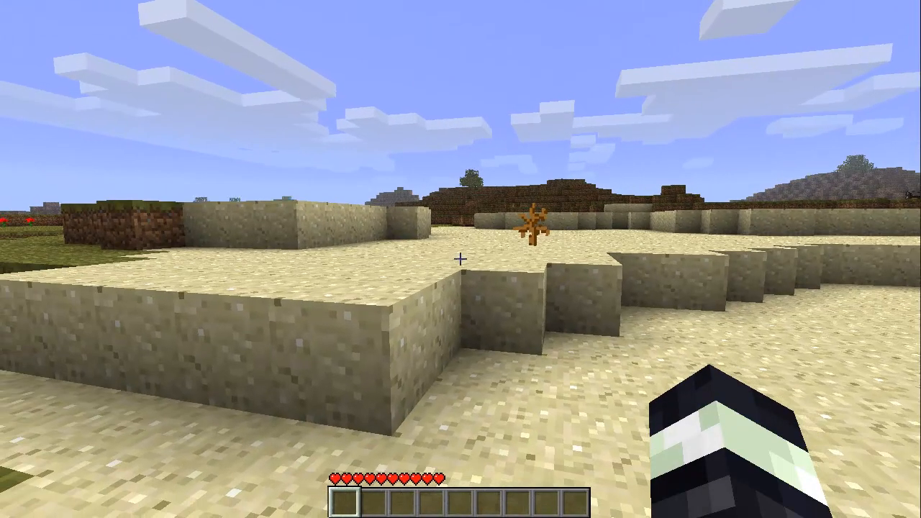
{"action": "mouse_move", "coordinate": [460, 259]}
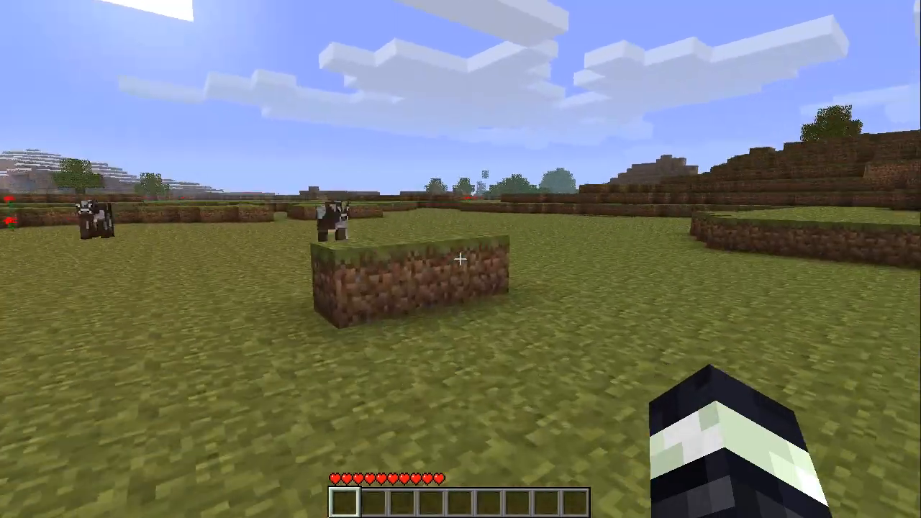
{"action": "key", "text": "Escape"}
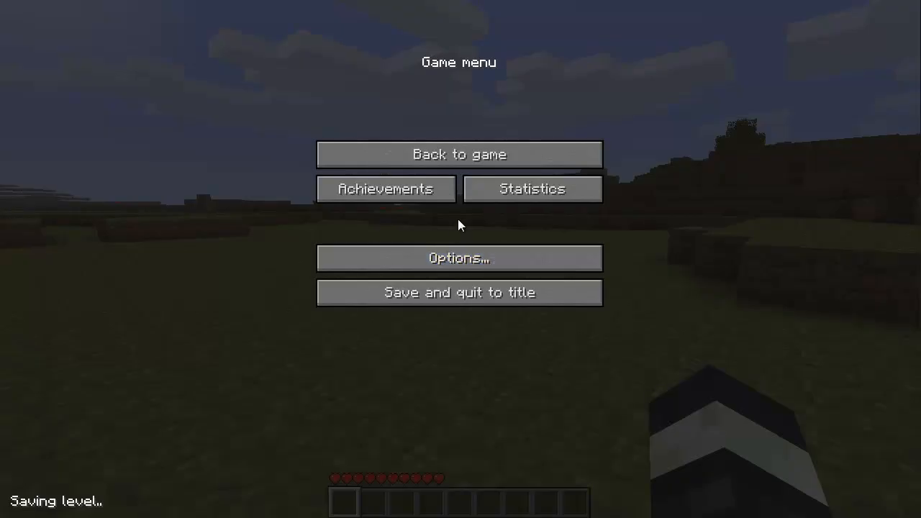
{"action": "left_click", "coordinate": [459, 257]}
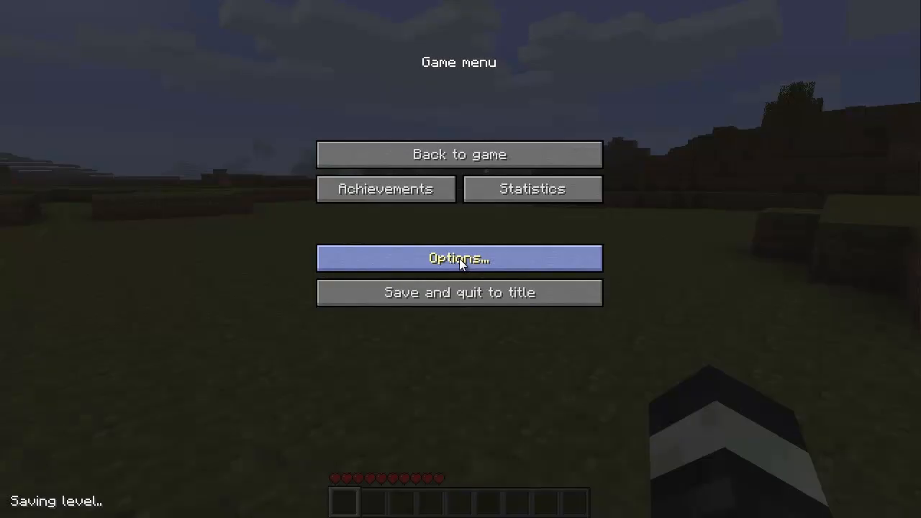
{"action": "mouse_move", "coordinate": [441, 180]}
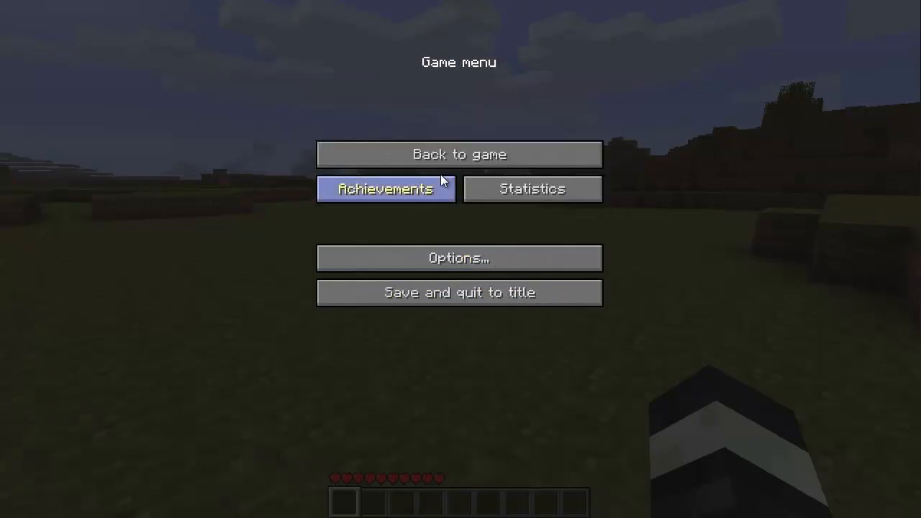
{"action": "left_click", "coordinate": [459, 154]}
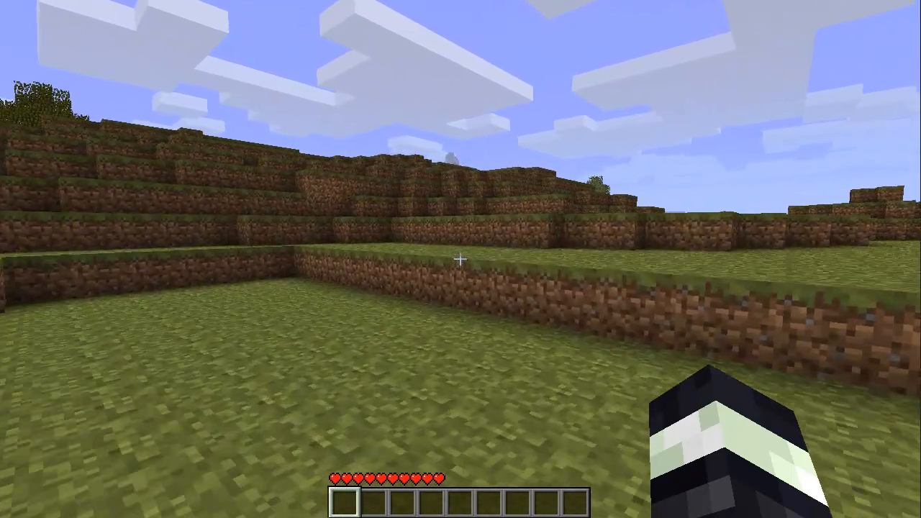
{"action": "mouse_move", "coordinate": [461, 259]}
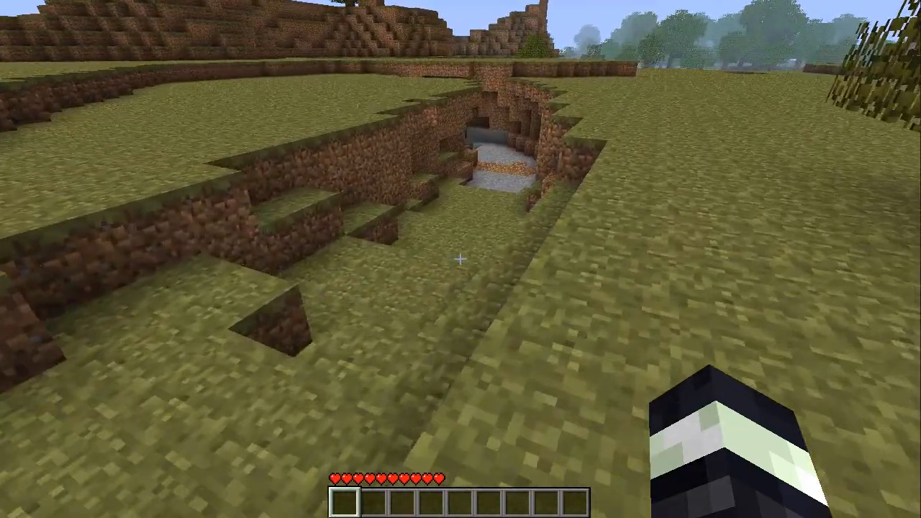
{"action": "mouse_move", "coordinate": [461, 259]}
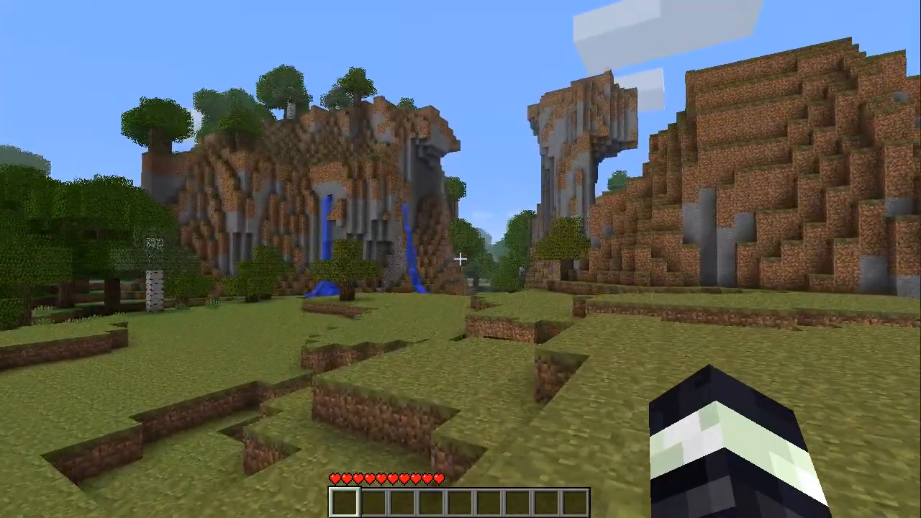
{"action": "mouse_move", "coordinate": [461, 259]}
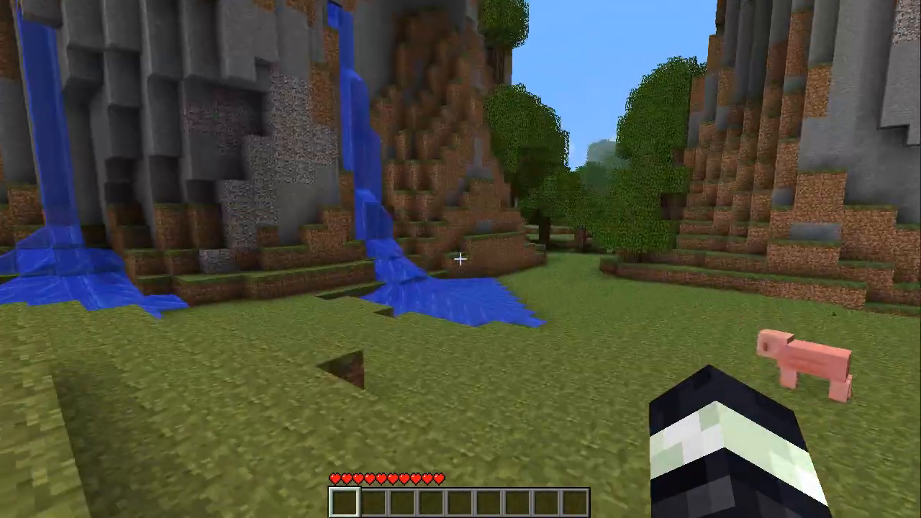
Toggle the F3 debug overlay while walking through the forest toward the clearing
{"action": "key", "text": "F3"}
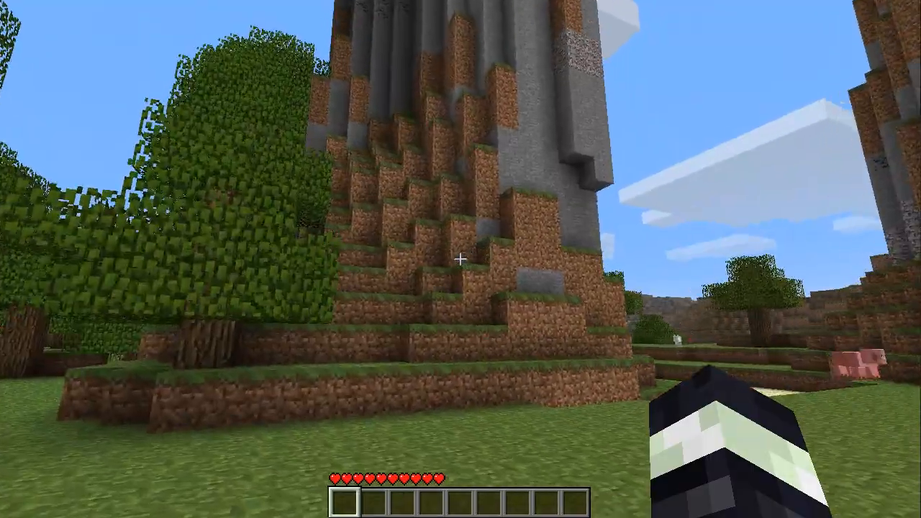
{"action": "mouse_move", "coordinate": [460, 259]}
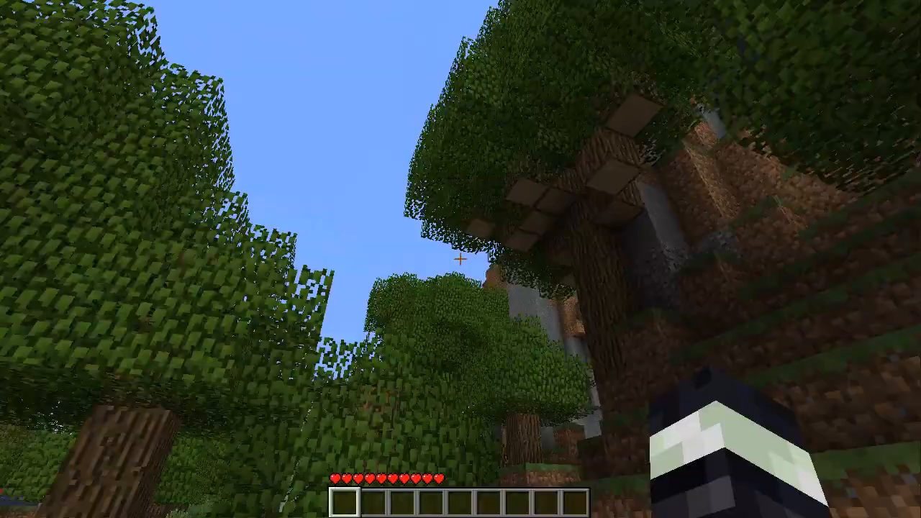
{"action": "mouse_move", "coordinate": [461, 259]}
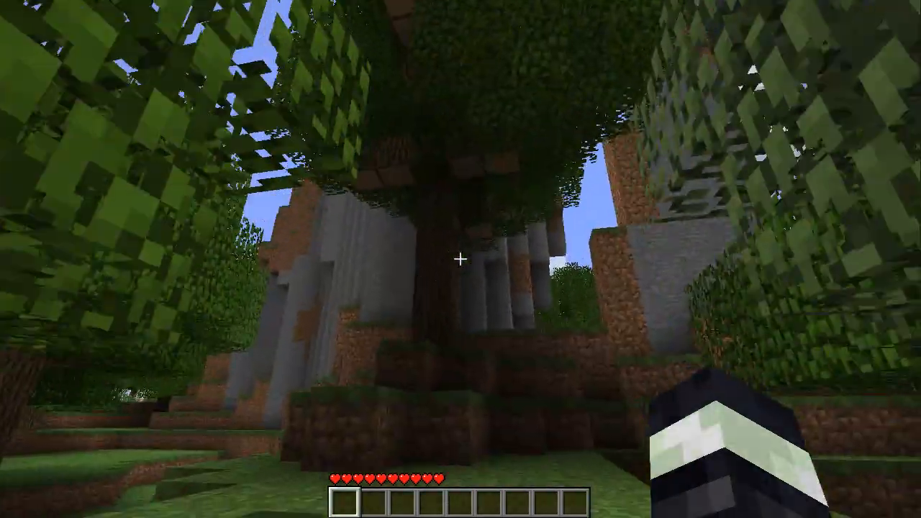
{"action": "mouse_move", "coordinate": [461, 144]}
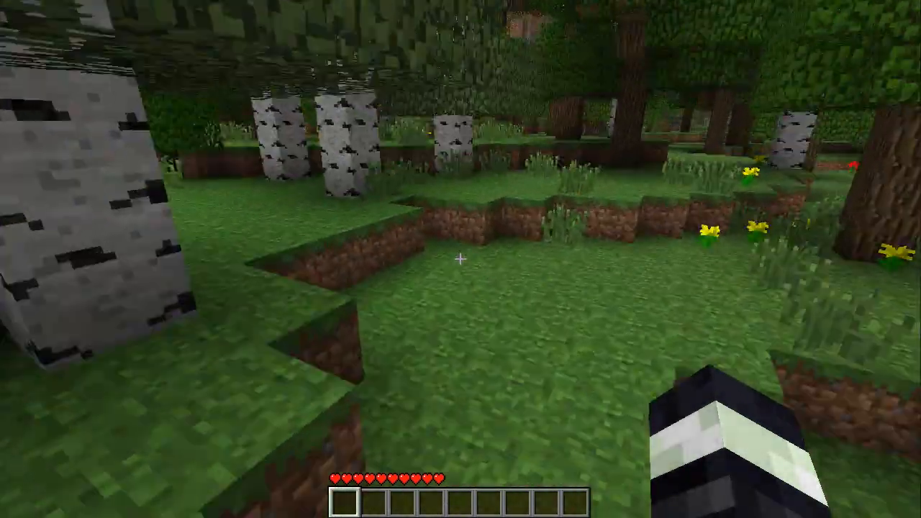
{"action": "mouse_move", "coordinate": [461, 258]}
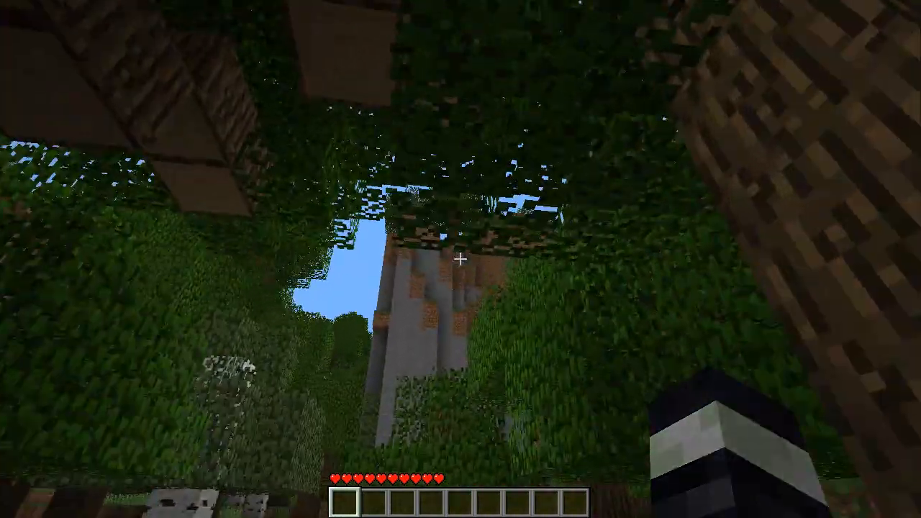
{"action": "mouse_move", "coordinate": [461, 259]}
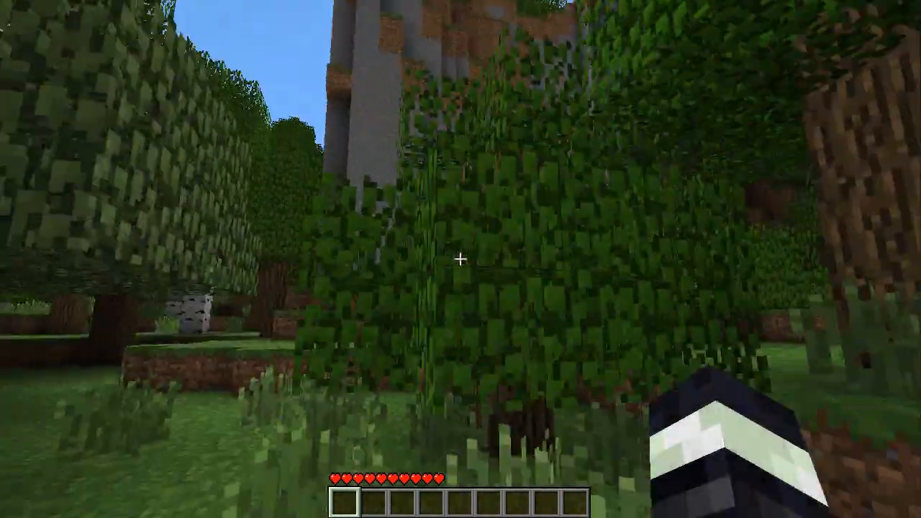
{"action": "mouse_move", "coordinate": [461, 259]}
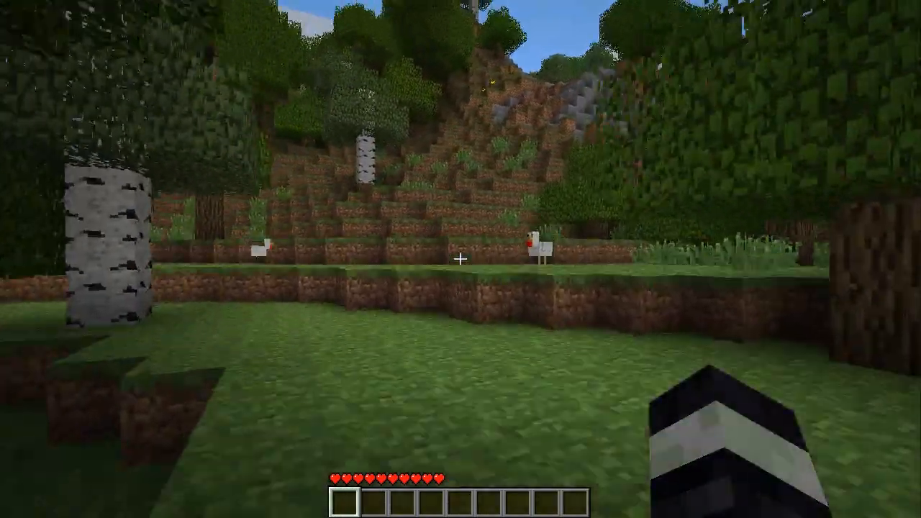
{"action": "mouse_move", "coordinate": [461, 259]}
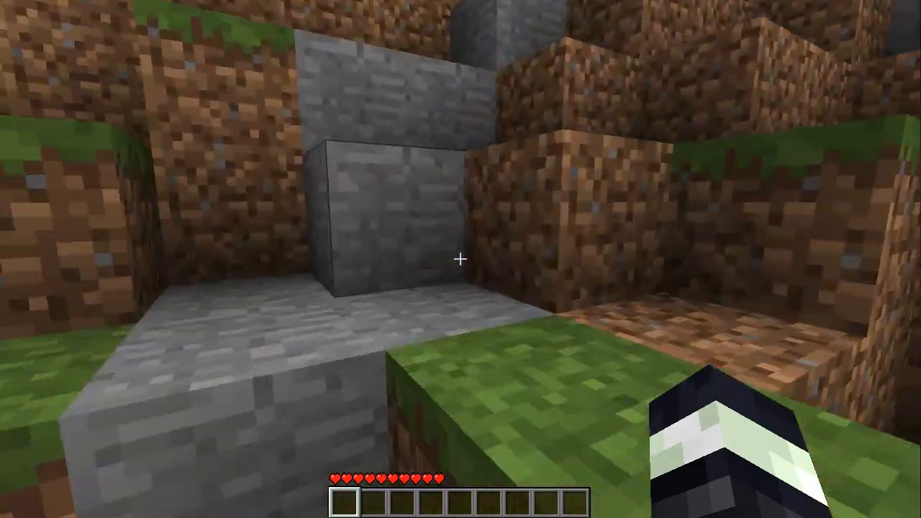
{"action": "mouse_move", "coordinate": [460, 259]}
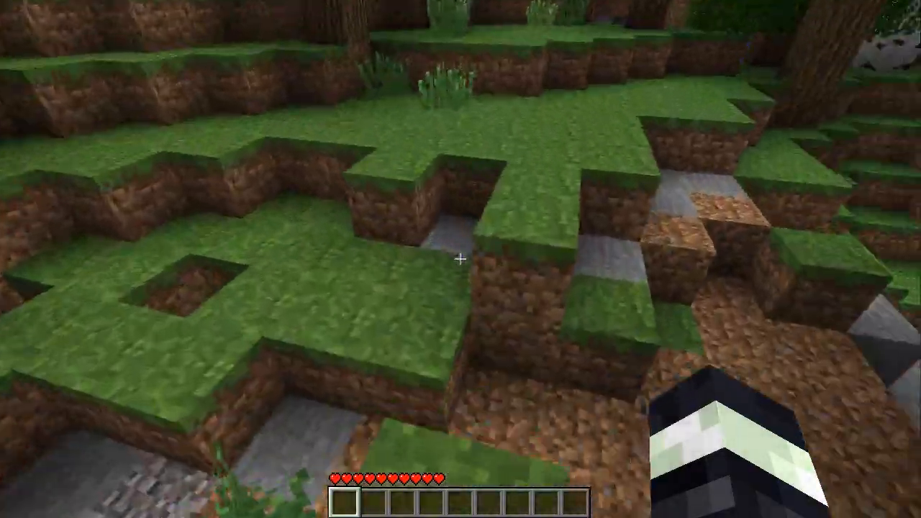
{"action": "mouse_move", "coordinate": [460, 259]}
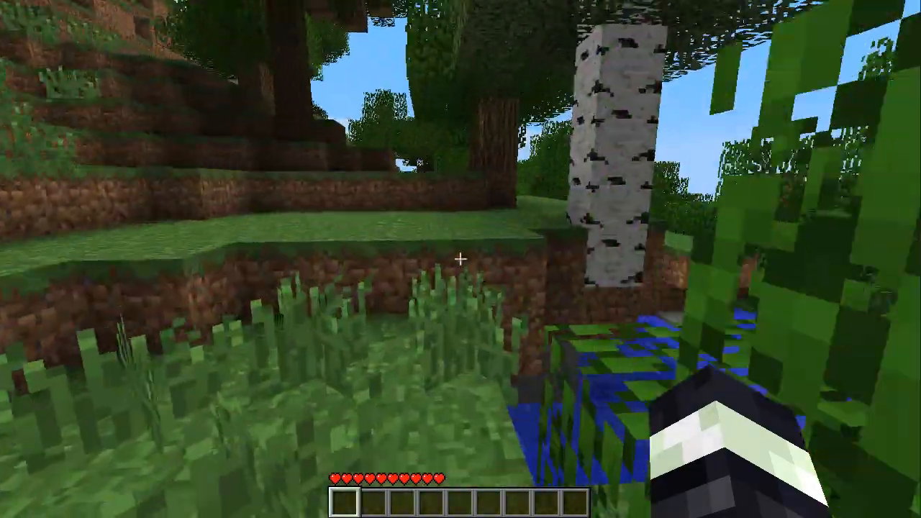
{"action": "mouse_move", "coordinate": [460, 259]}
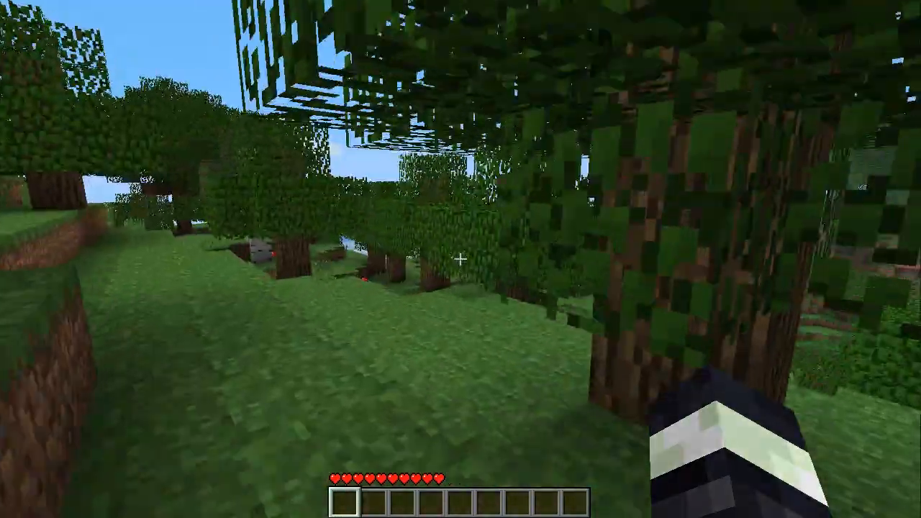
{"action": "mouse_move", "coordinate": [460, 259]}
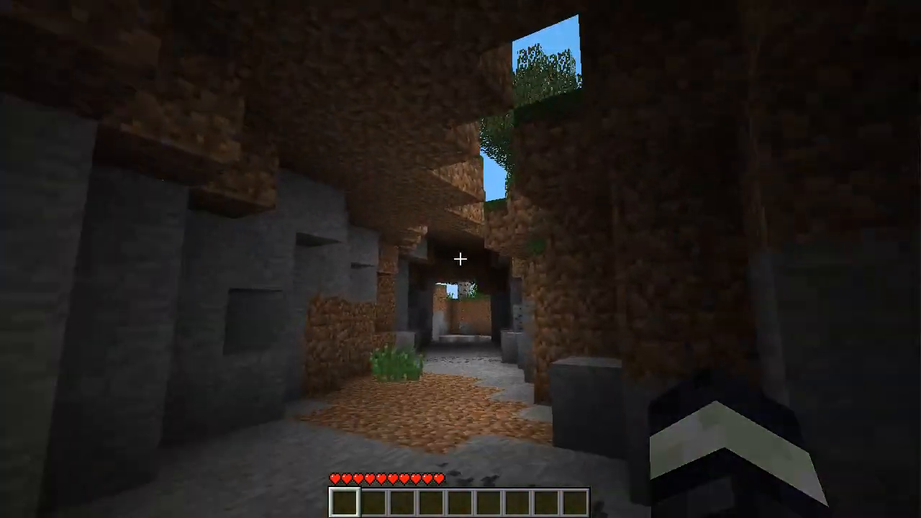
{"action": "mouse_move", "coordinate": [460, 259]}
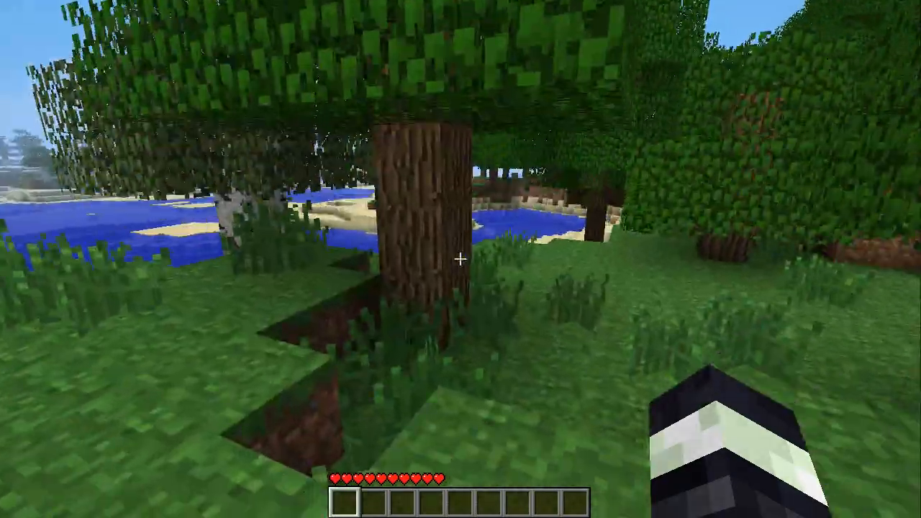
{"action": "mouse_move", "coordinate": [461, 259]}
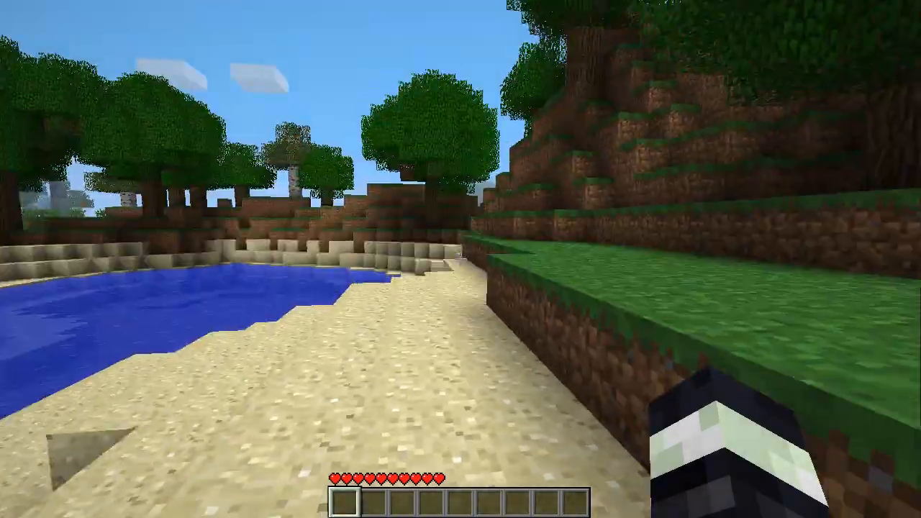
{"action": "mouse_move", "coordinate": [460, 144]}
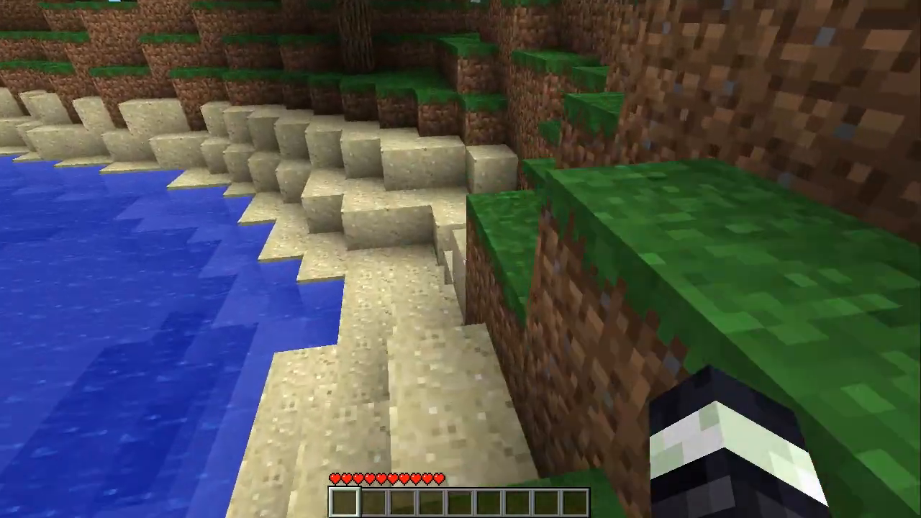
{"action": "mouse_move", "coordinate": [461, 259]}
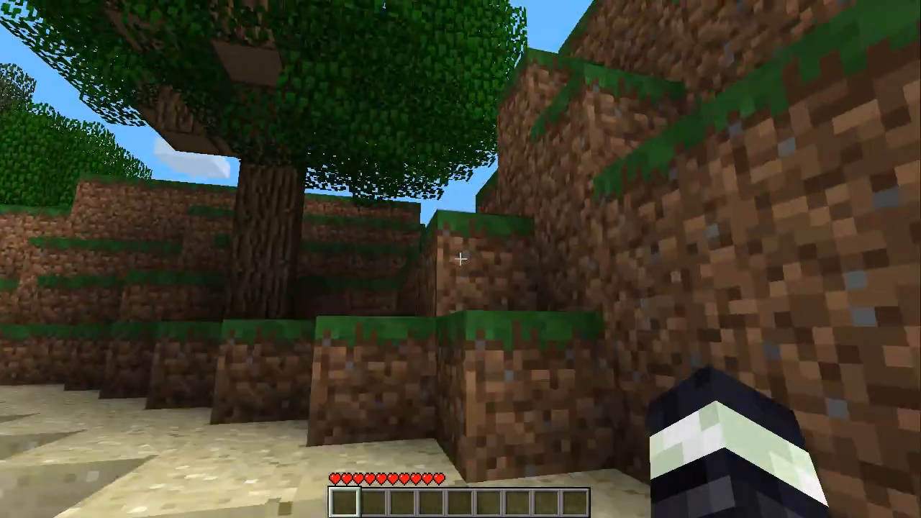
Show and then hide the F3 position and performance readout beside the lake
{"action": "key", "text": "F3"}
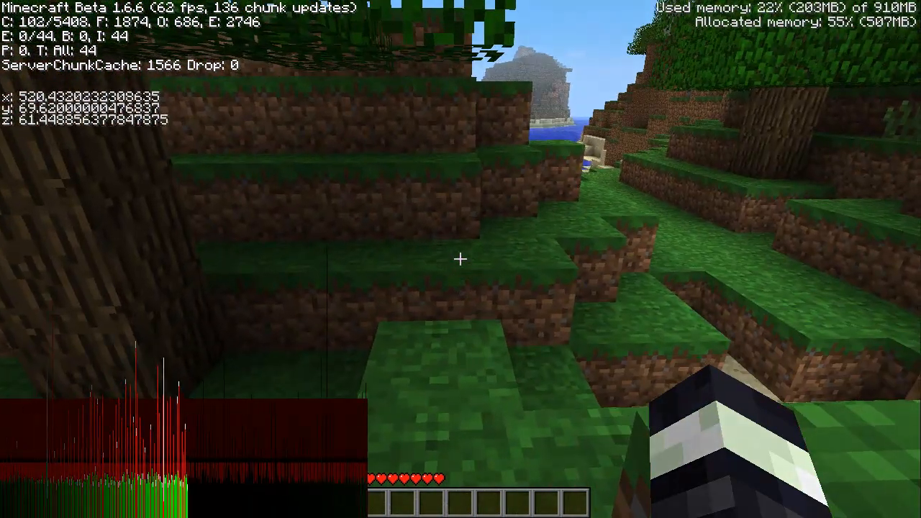
{"action": "key", "text": "F3"}
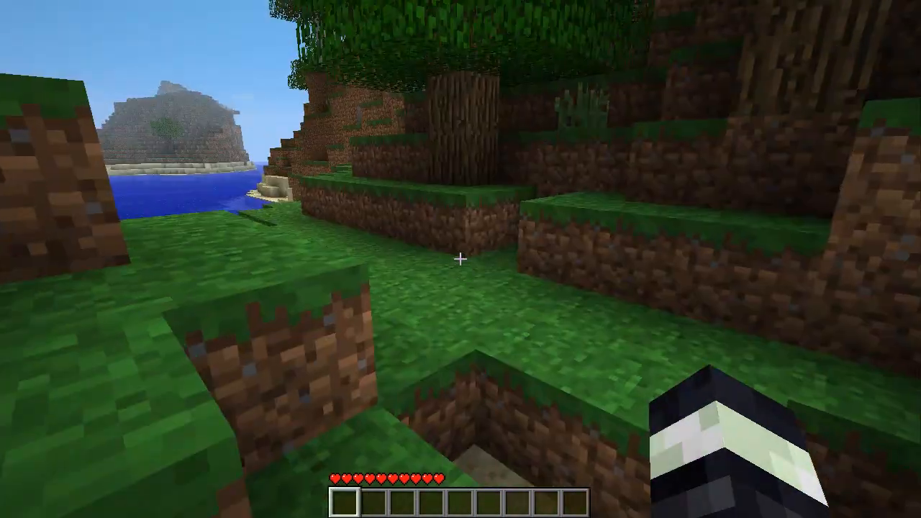
{"action": "mouse_move", "coordinate": [461, 259]}
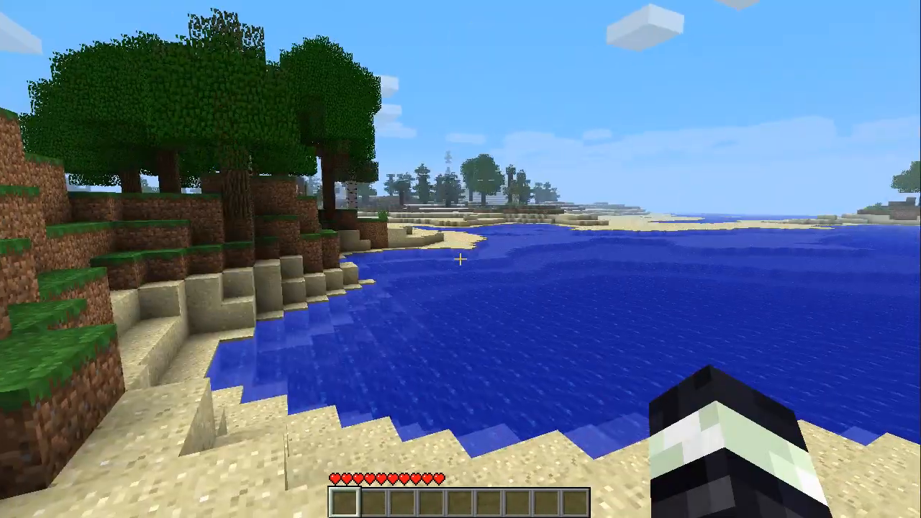
{"action": "mouse_move", "coordinate": [647, 259]}
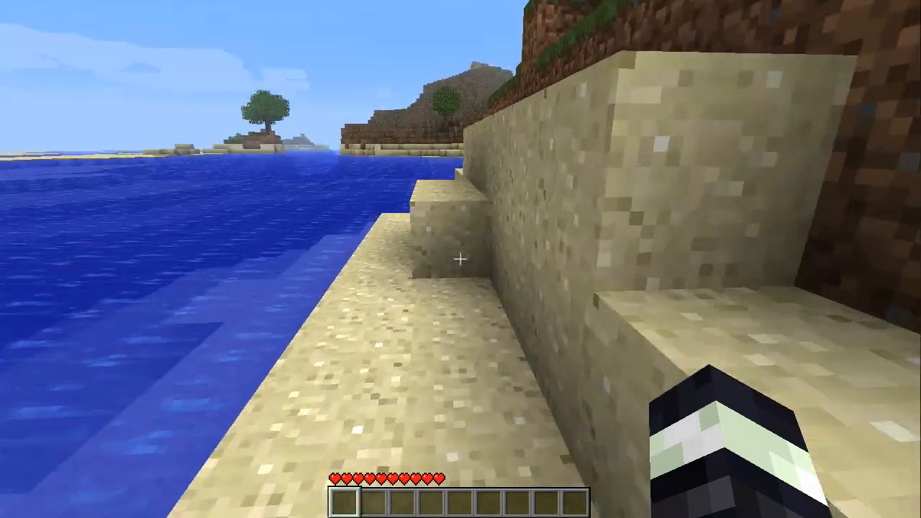
{"action": "mouse_move", "coordinate": [461, 259]}
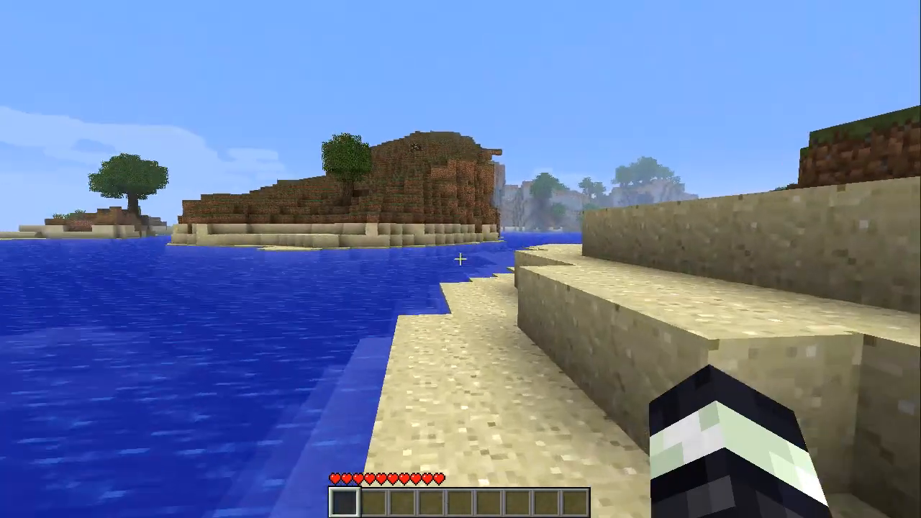
{"action": "mouse_move", "coordinate": [460, 259]}
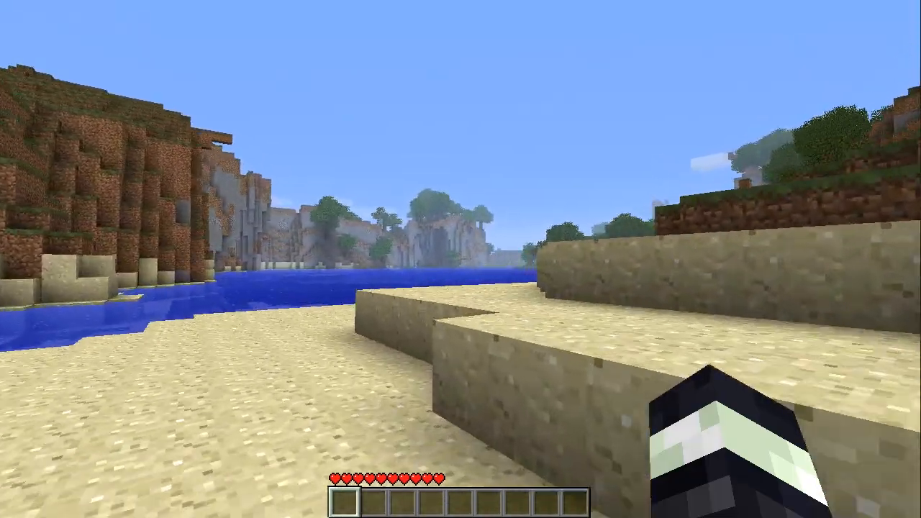
{"action": "mouse_move", "coordinate": [461, 259]}
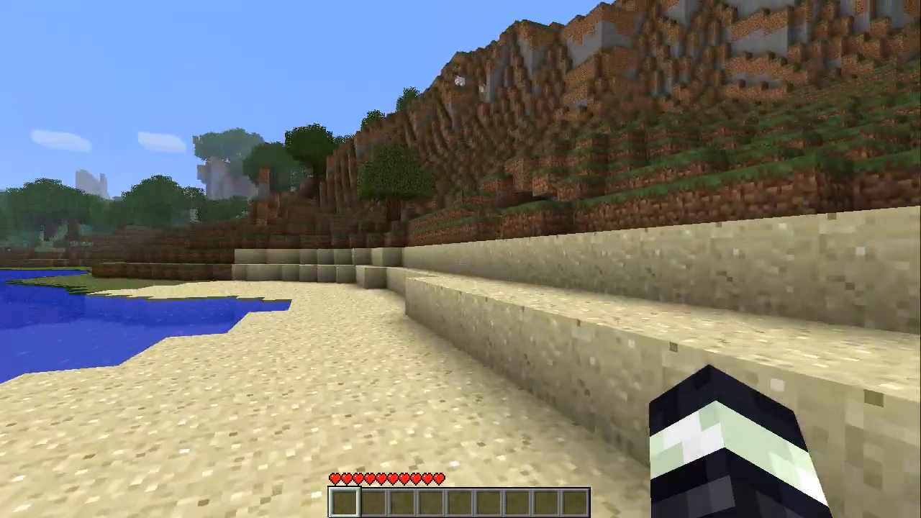
{"action": "mouse_move", "coordinate": [460, 259]}
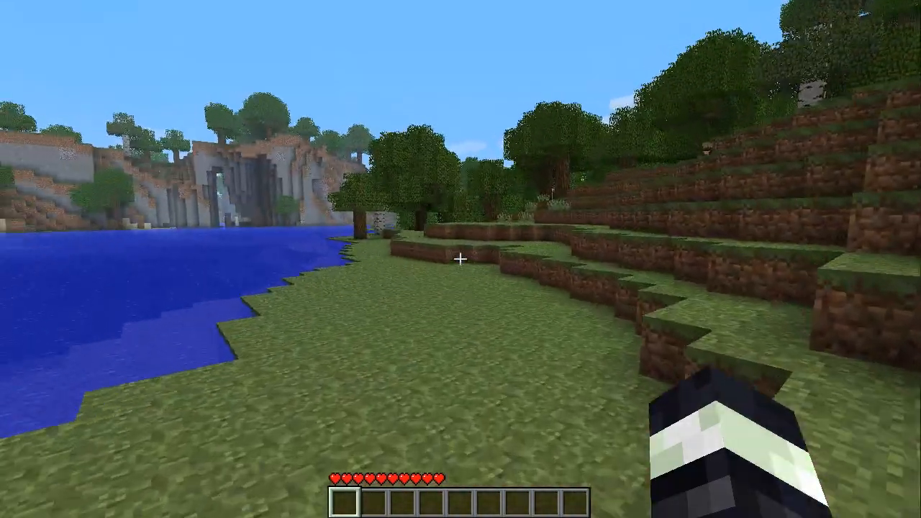
{"action": "mouse_move", "coordinate": [461, 259]}
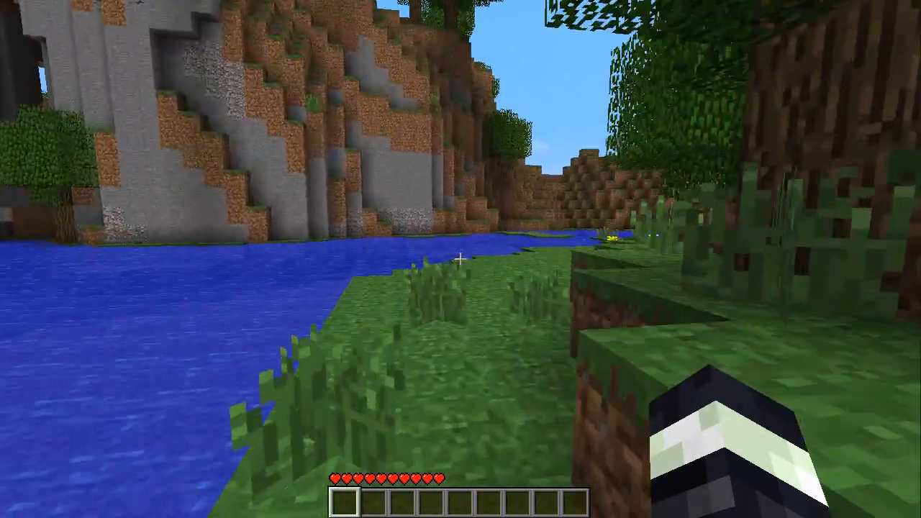
{"action": "mouse_move", "coordinate": [461, 259]}
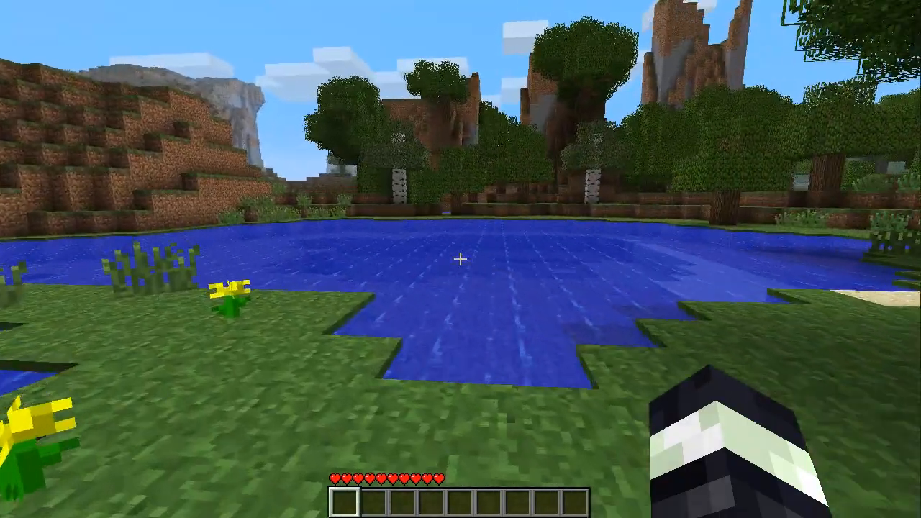
{"action": "mouse_move", "coordinate": [460, 259]}
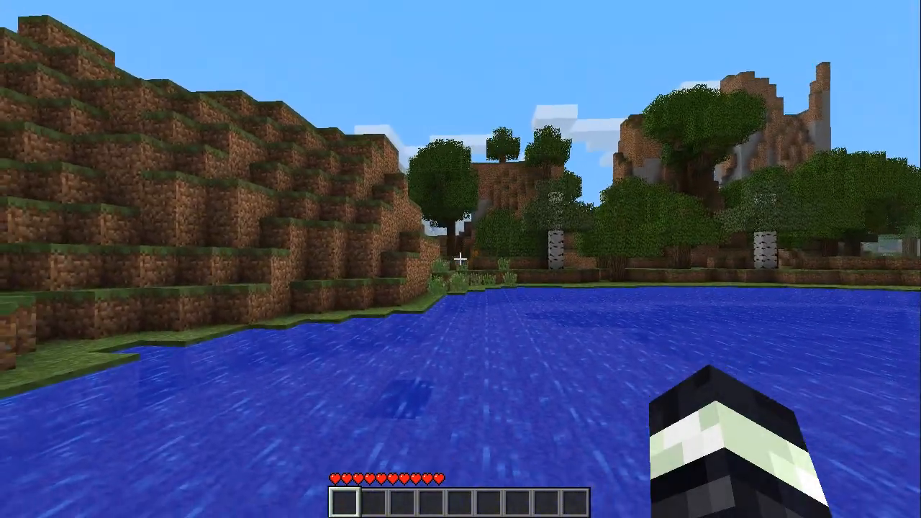
{"action": "mouse_move", "coordinate": [460, 259]}
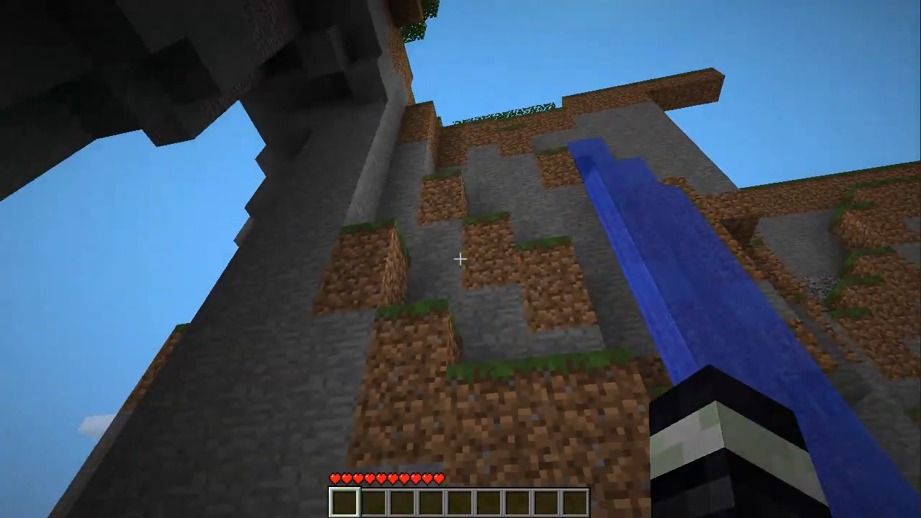
{"action": "mouse_move", "coordinate": [460, 259]}
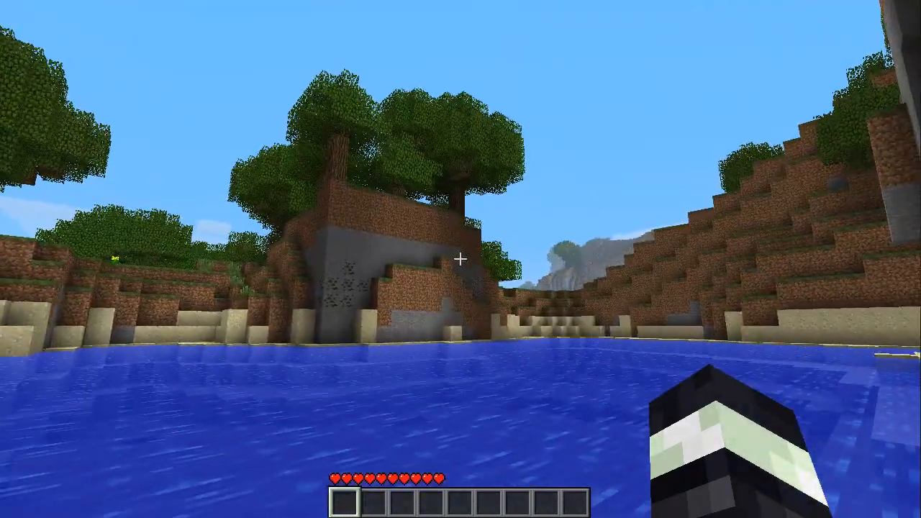
Toggle the F3 debug overlay near the sandy inlet by the coal-ore stone
{"action": "key", "text": "F3"}
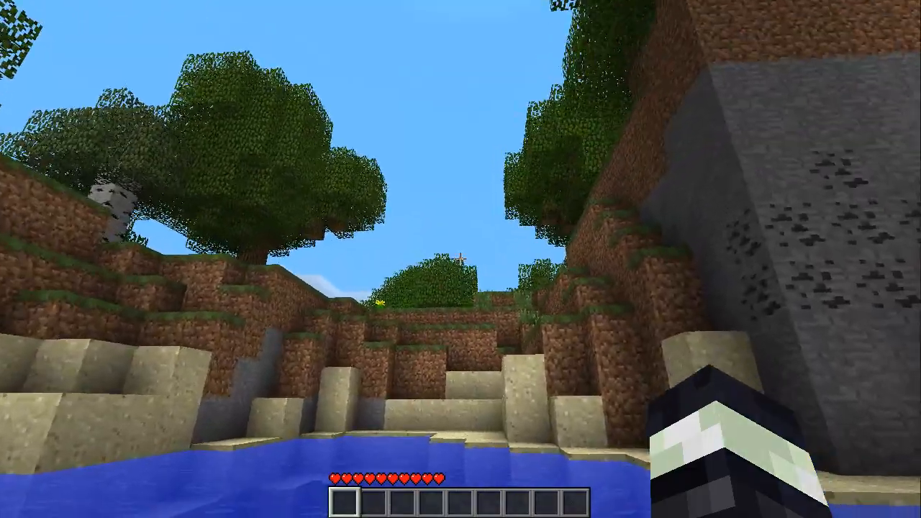
{"action": "mouse_move", "coordinate": [460, 259]}
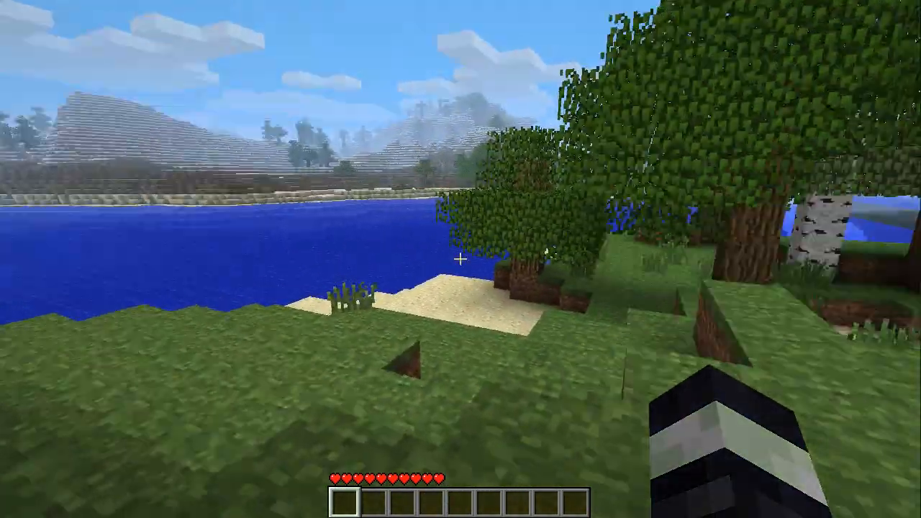
{"action": "mouse_move", "coordinate": [460, 259]}
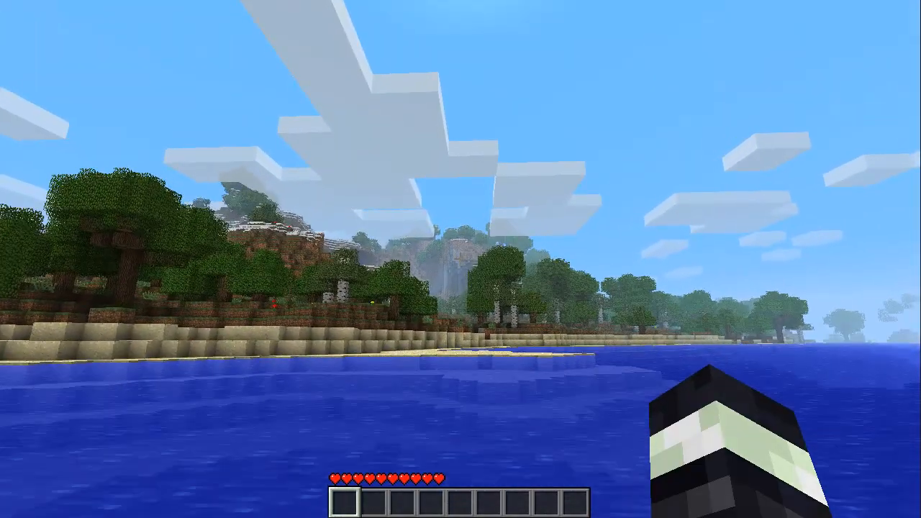
{"action": "mouse_move", "coordinate": [460, 259]}
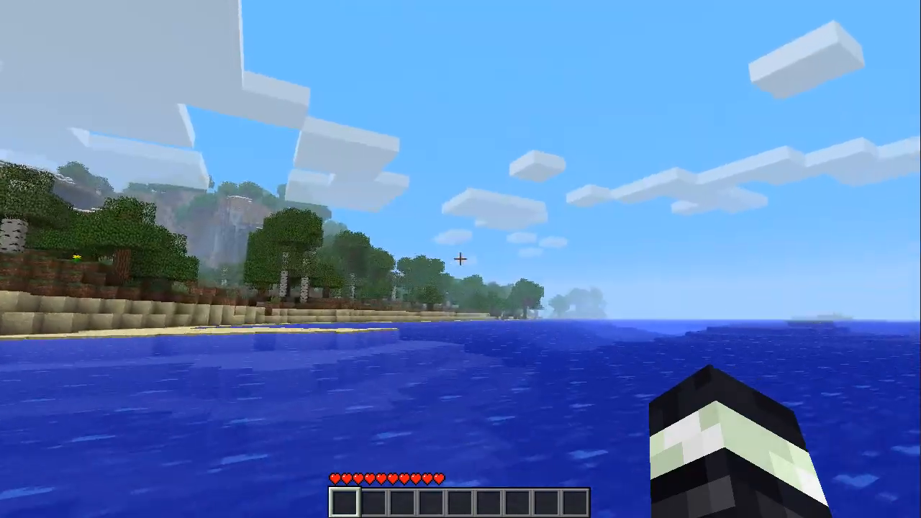
{"action": "mouse_move", "coordinate": [460, 259]}
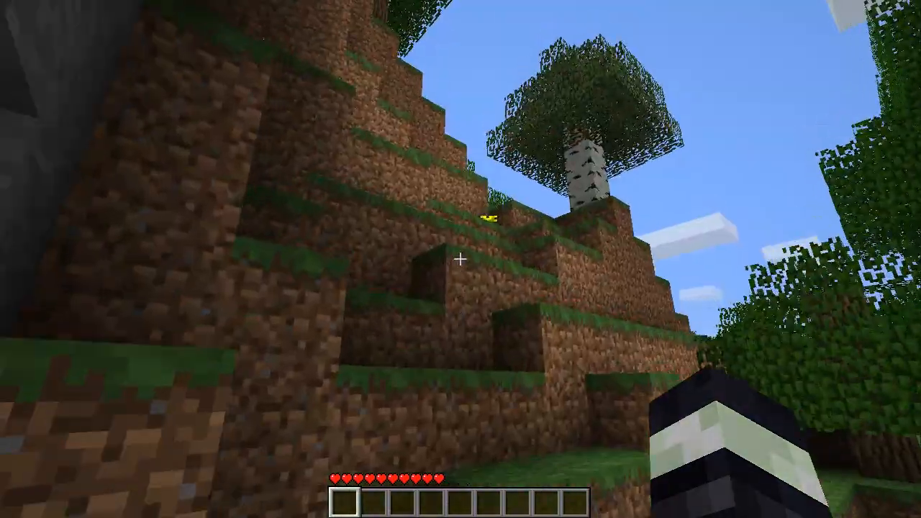
{"action": "mouse_move", "coordinate": [460, 259]}
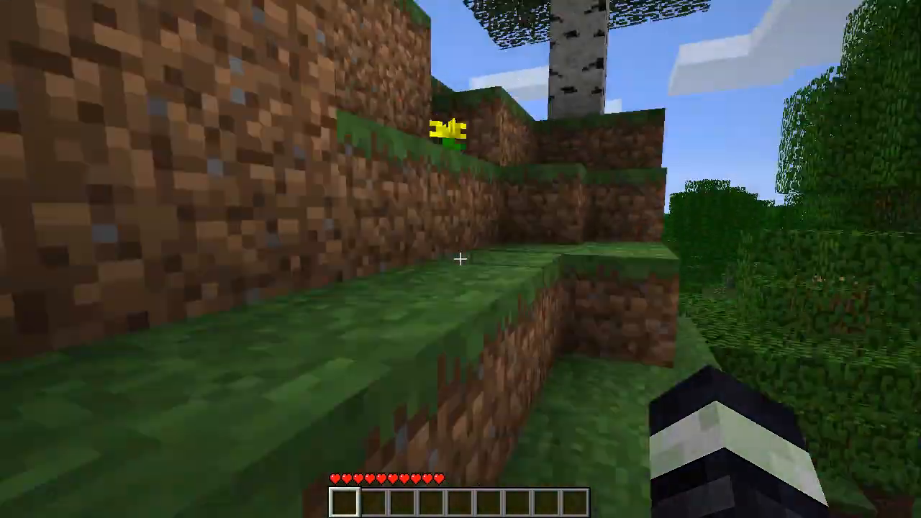
{"action": "mouse_move", "coordinate": [460, 259]}
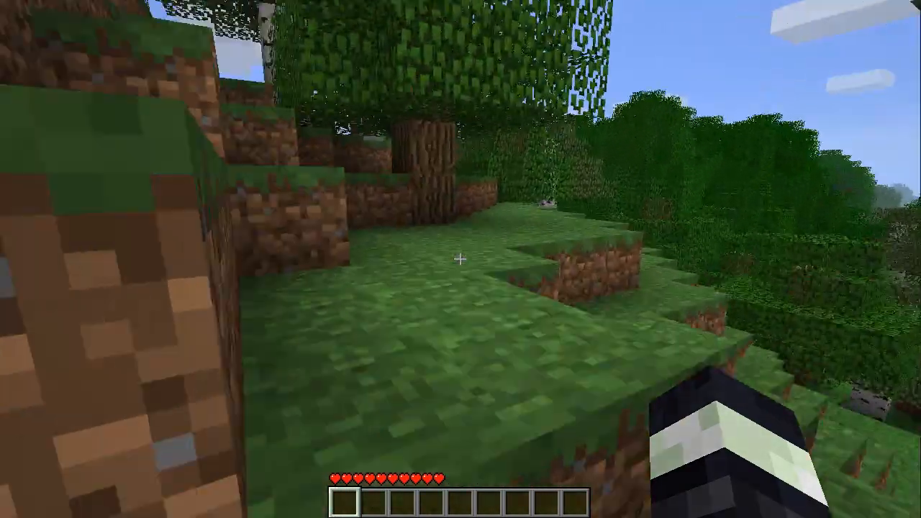
{"action": "mouse_move", "coordinate": [461, 259]}
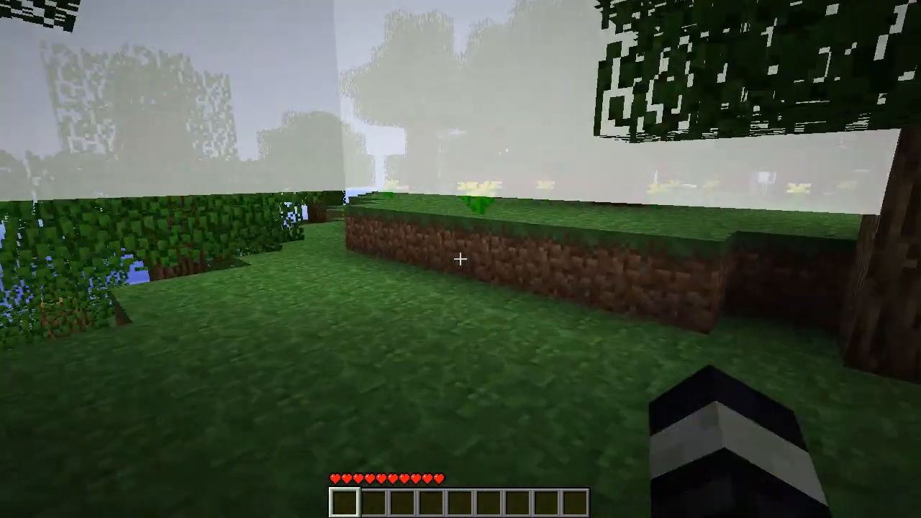
{"action": "mouse_move", "coordinate": [460, 259]}
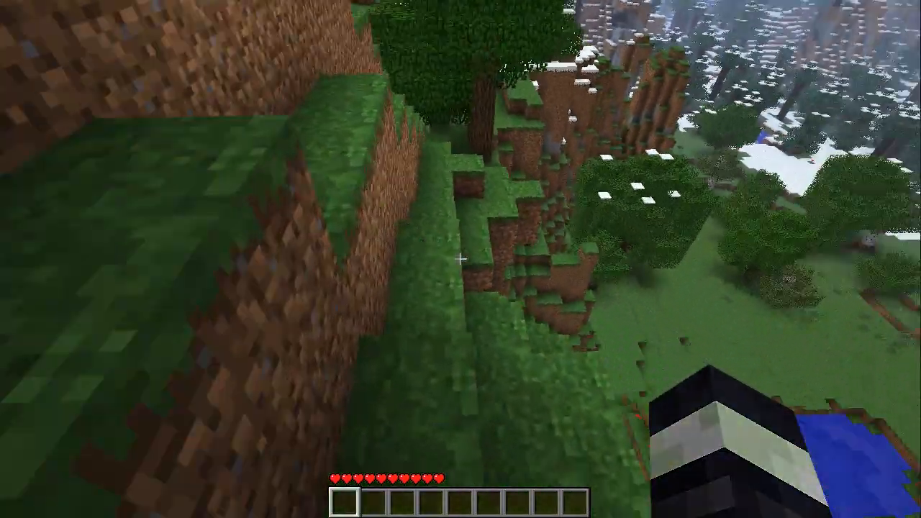
{"action": "mouse_move", "coordinate": [461, 259]}
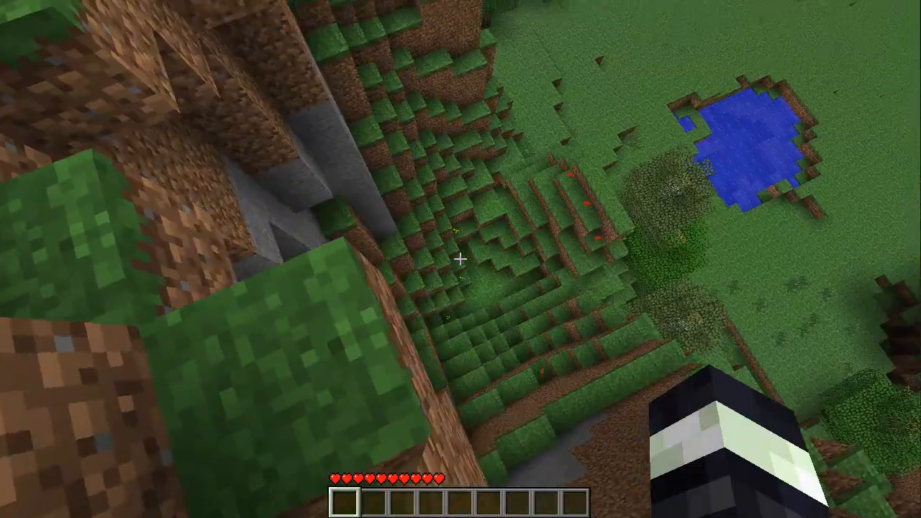
{"action": "mouse_move", "coordinate": [461, 259]}
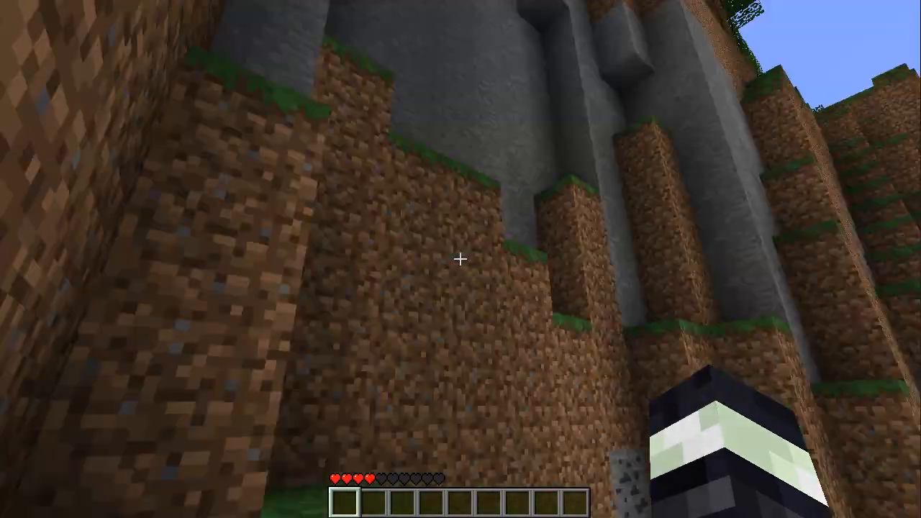
{"action": "mouse_move", "coordinate": [460, 259]}
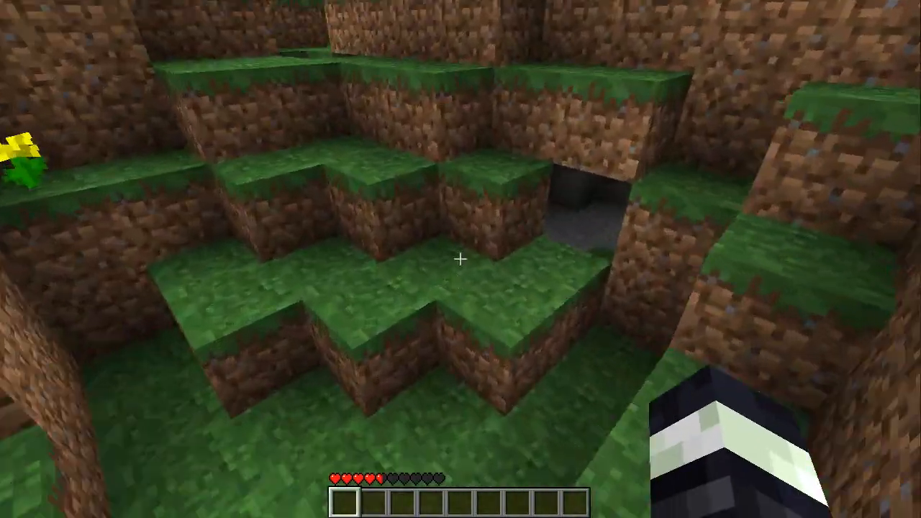
{"action": "mouse_move", "coordinate": [460, 259]}
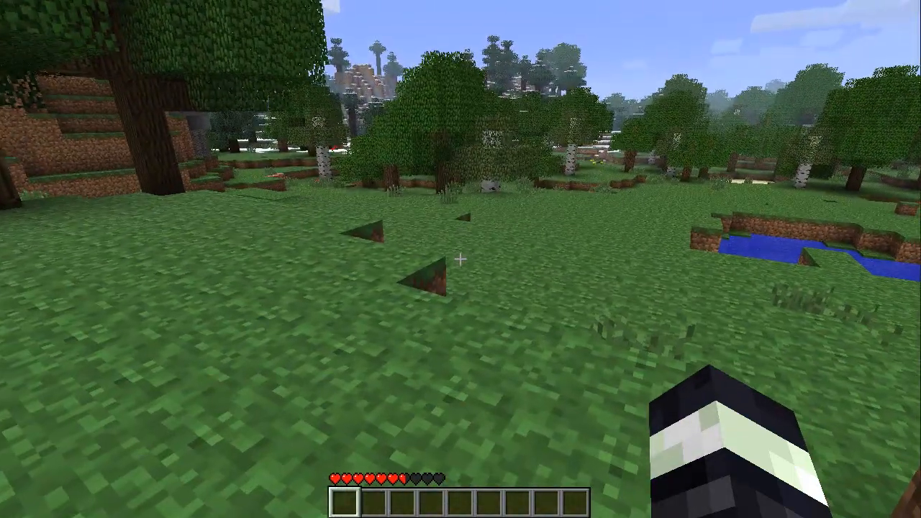
{"action": "mouse_move", "coordinate": [461, 259]}
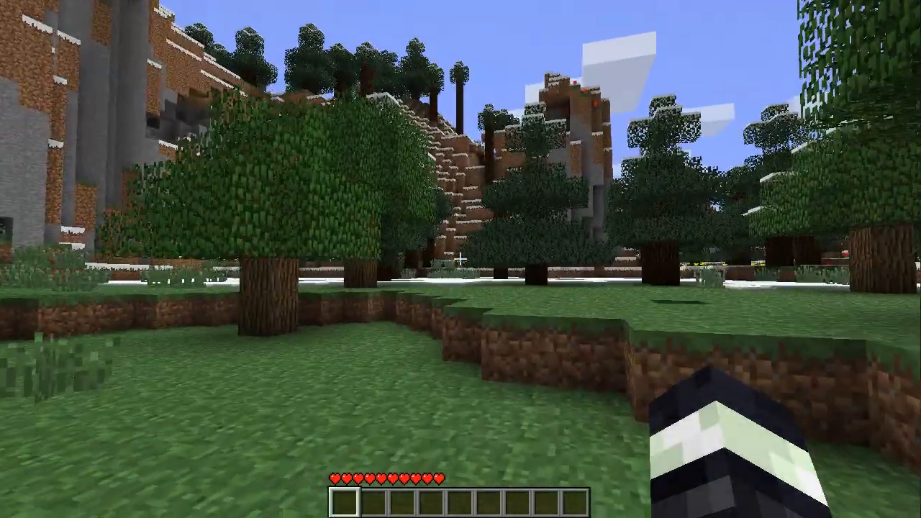
{"action": "mouse_move", "coordinate": [461, 259]}
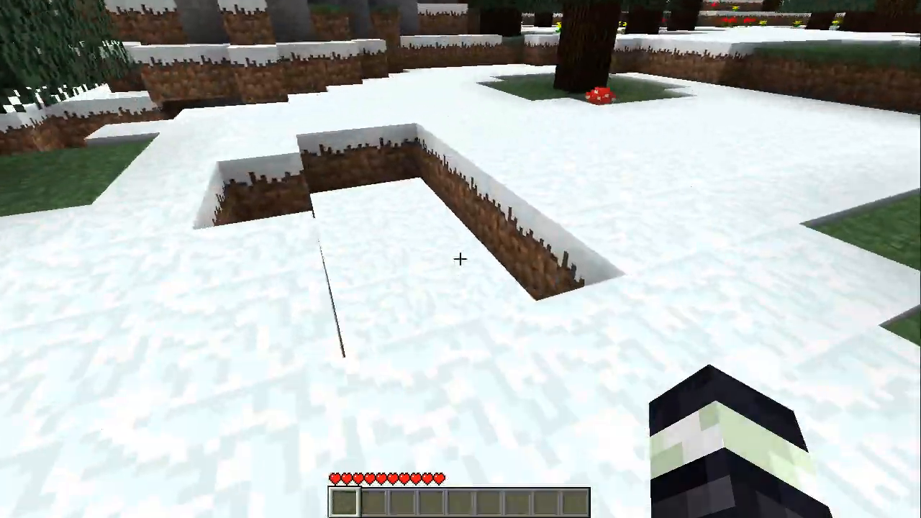
{"action": "mouse_move", "coordinate": [460, 259]}
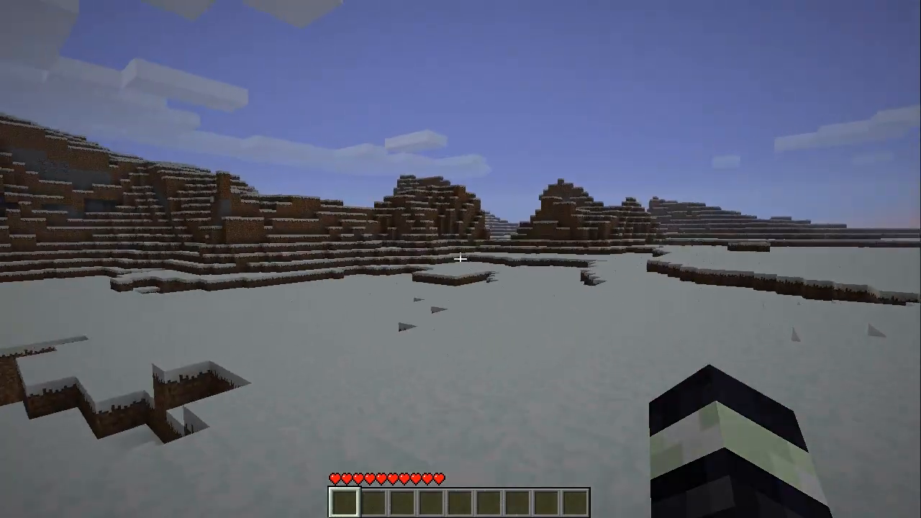
{"action": "mouse_move", "coordinate": [460, 259]}
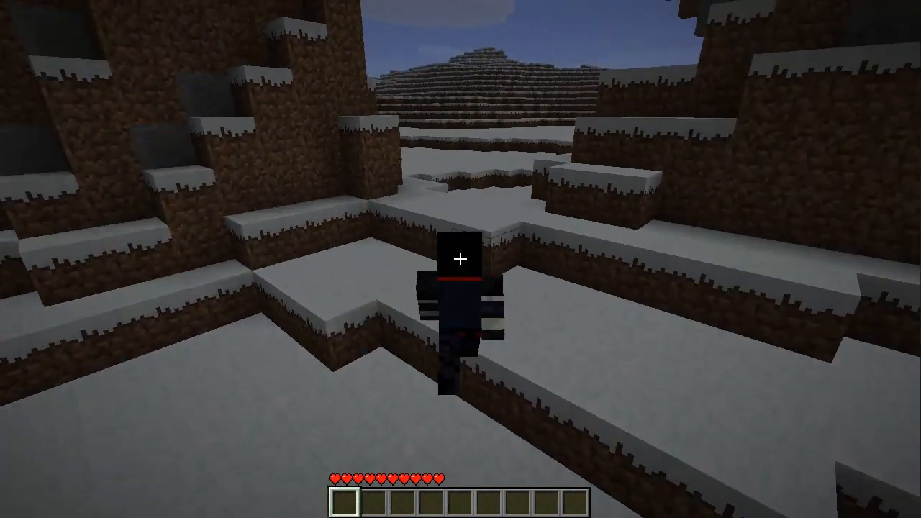
{"action": "mouse_move", "coordinate": [461, 259]}
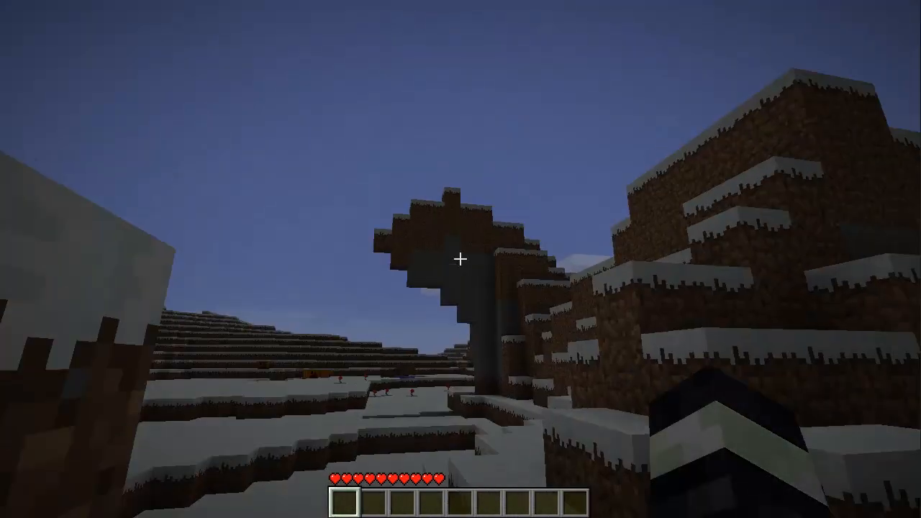
{"action": "mouse_move", "coordinate": [460, 258]}
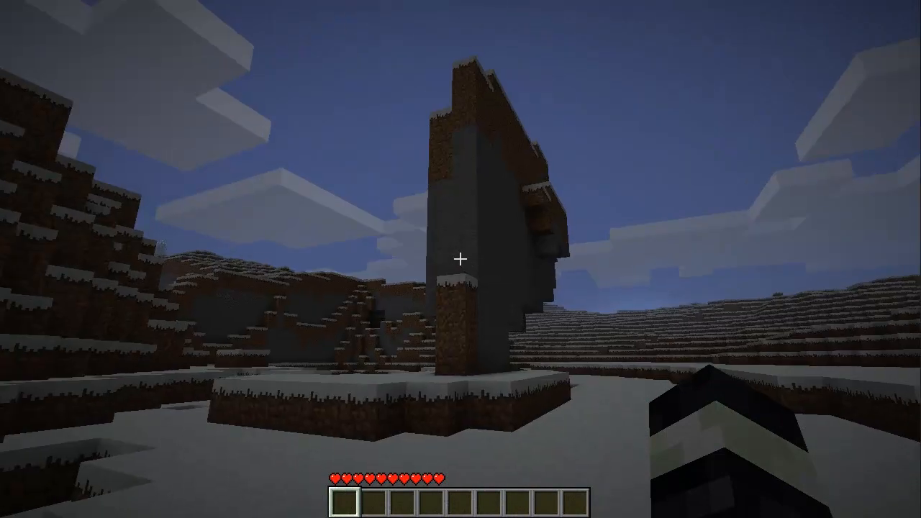
{"action": "mouse_move", "coordinate": [460, 259]}
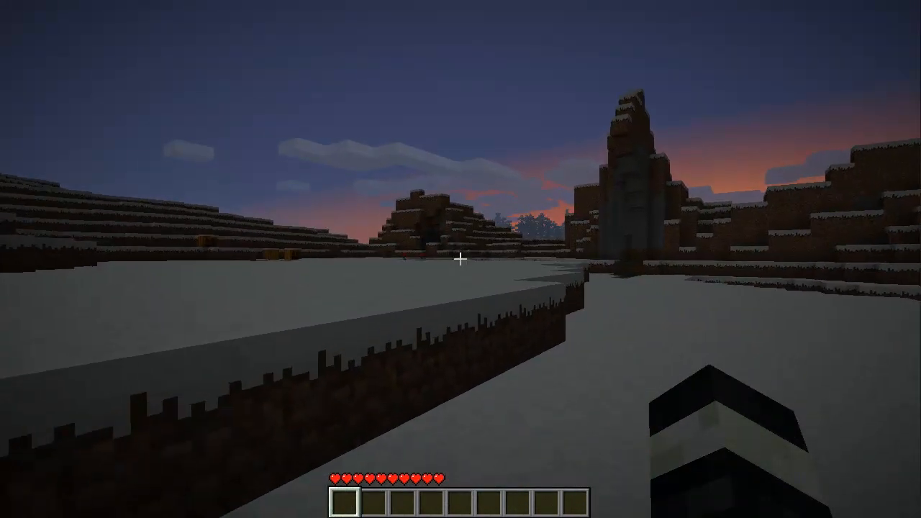
{"action": "mouse_move", "coordinate": [460, 259]}
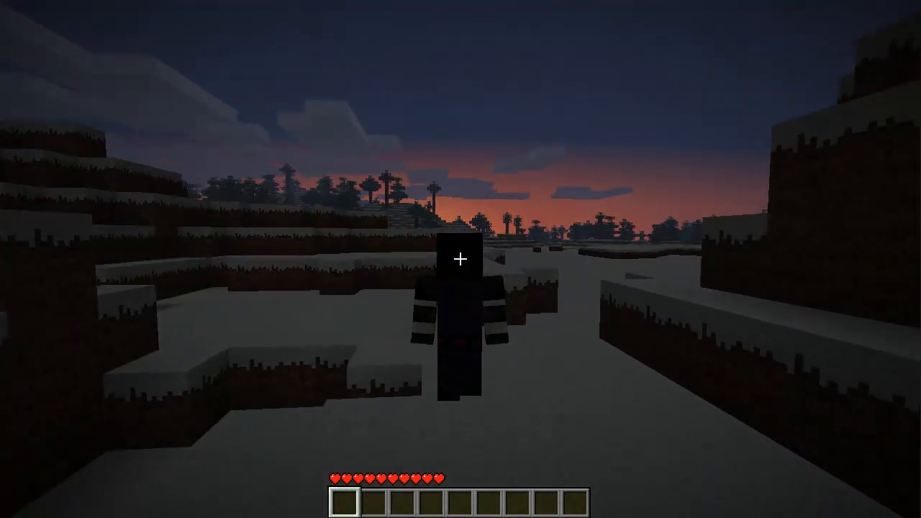
Show the F3 coordinates overlay, view the player from behind, then hide the overlay
{"action": "key", "text": "F3"}
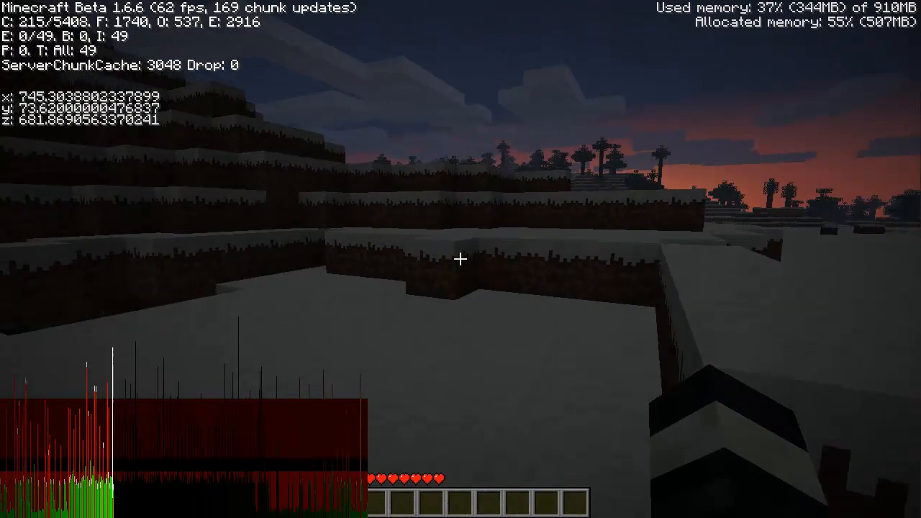
{"action": "key", "text": "w"}
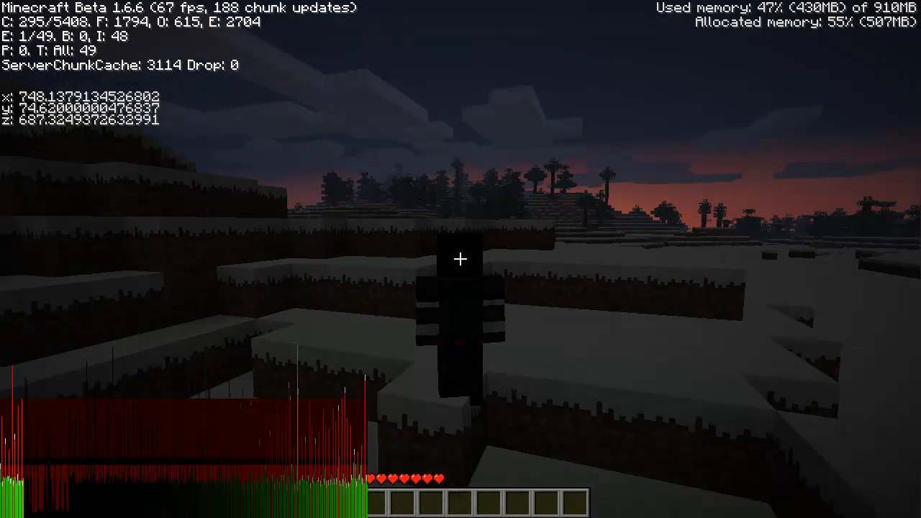
{"action": "key", "text": "F3"}
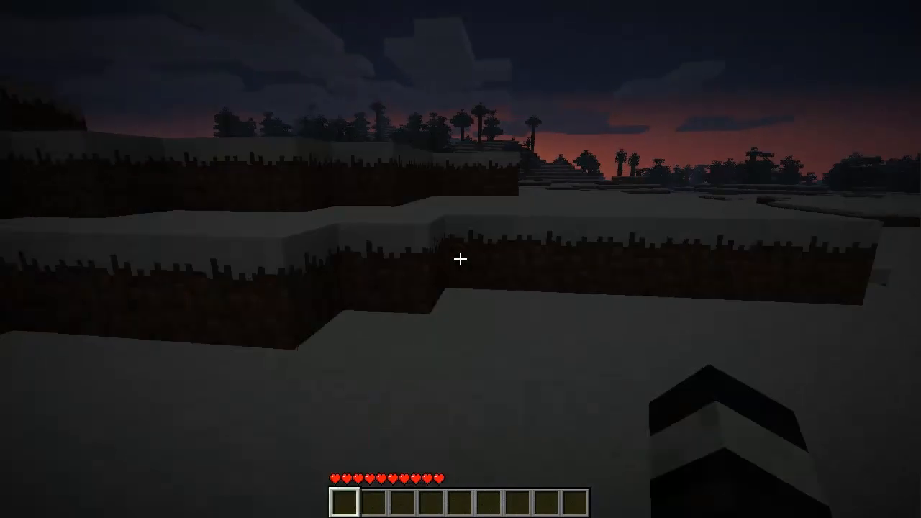
{"action": "mouse_move", "coordinate": [461, 259]}
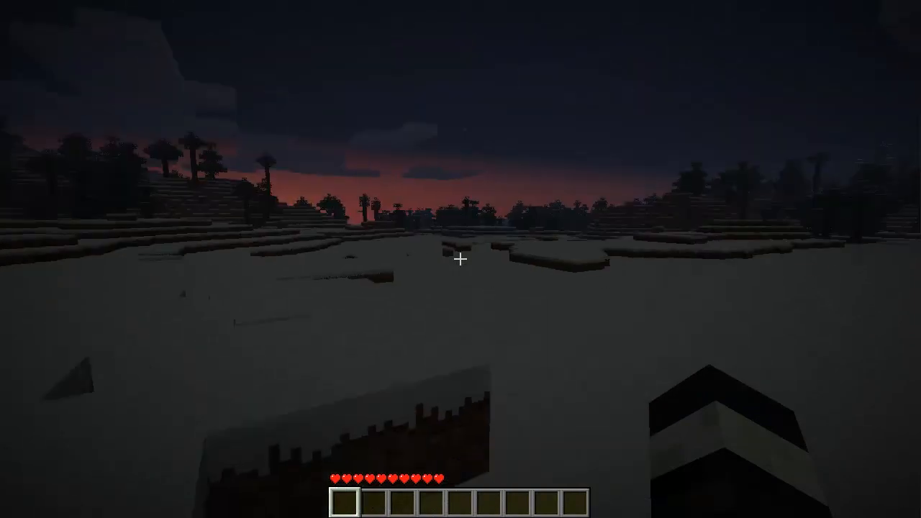